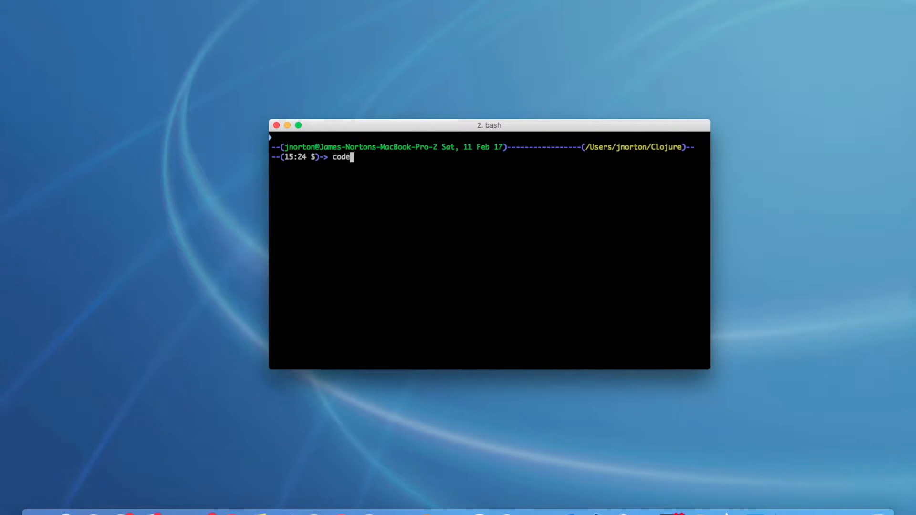
Step: Run the code command in Terminal to open Visual Studio Code's welcome page
{"action": "key", "text": "Return"}
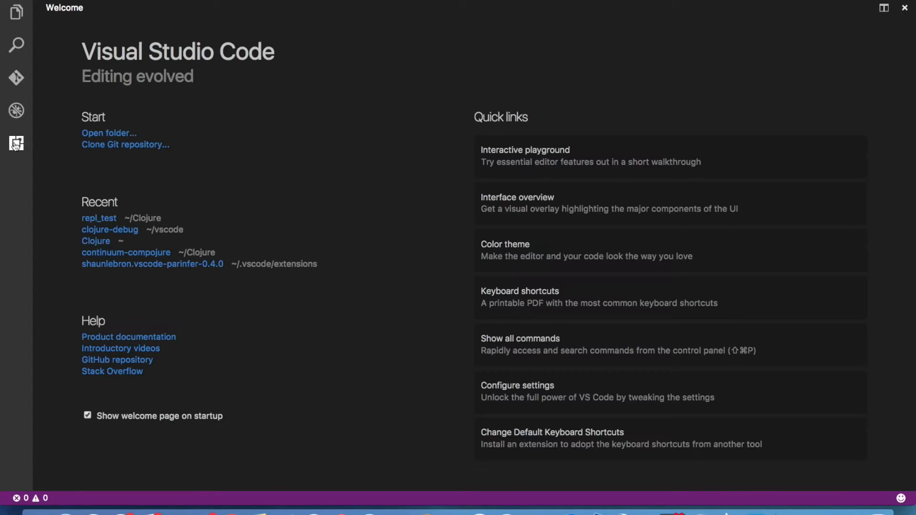
Step: Search extensions for 'continuum', install Continuum (Preview), and reload the window
{"action": "left_click", "coordinate": [16, 143]}
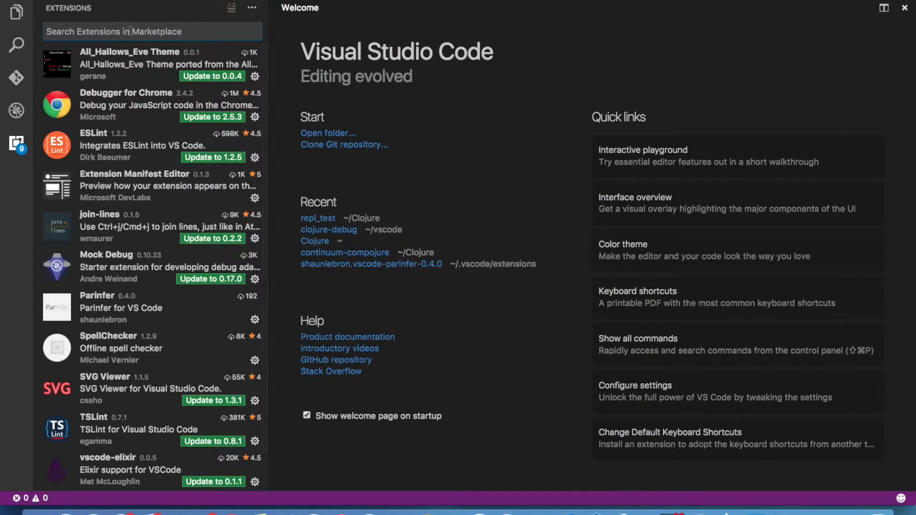
{"action": "type", "text": "continuum"}
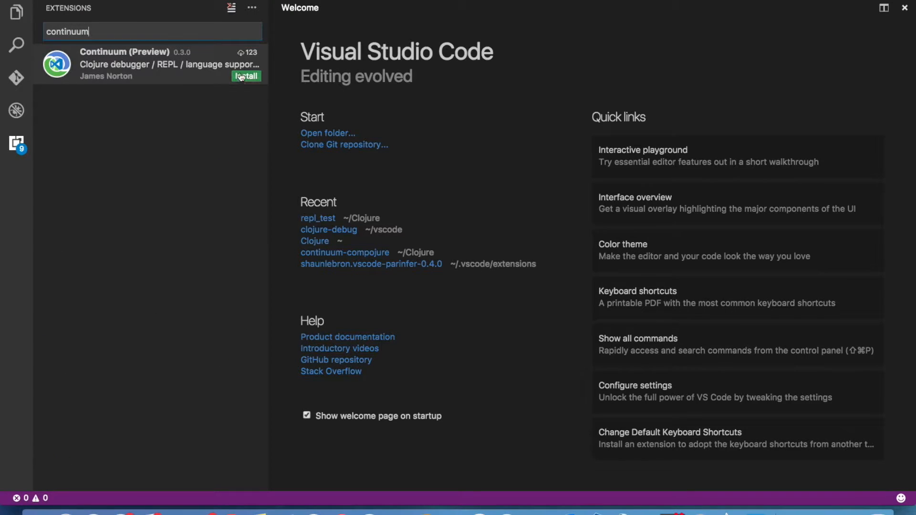
{"action": "left_click", "coordinate": [246, 76]}
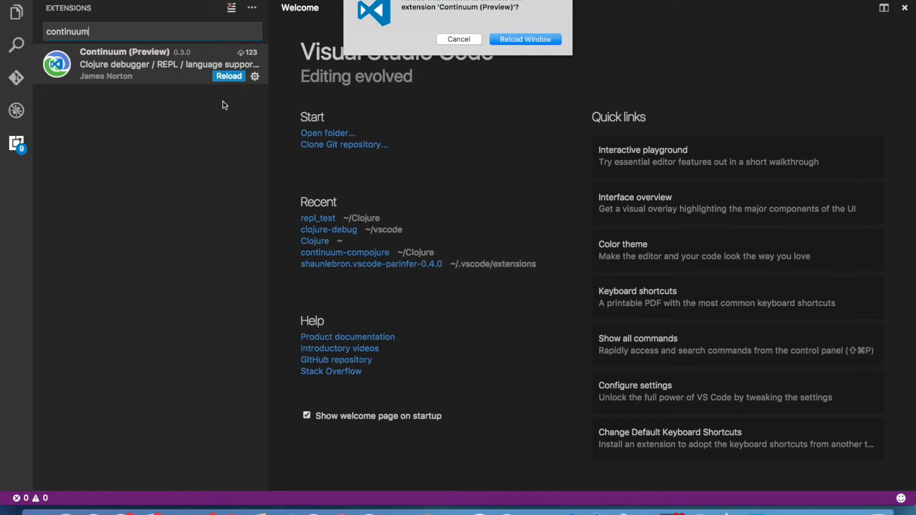
{"action": "left_click", "coordinate": [523, 39]}
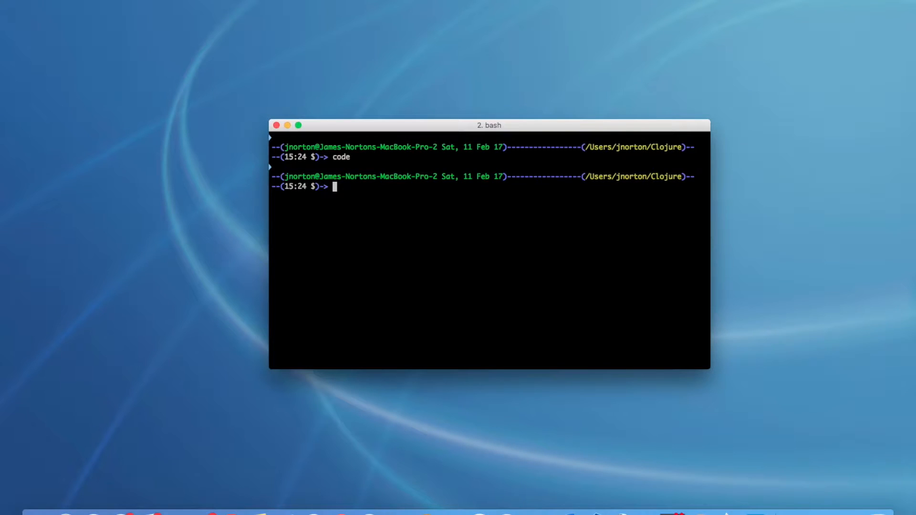
Step: Run lein new continuum-demo and cd into the continuum-demo folder
{"action": "type", "text": "lein"}
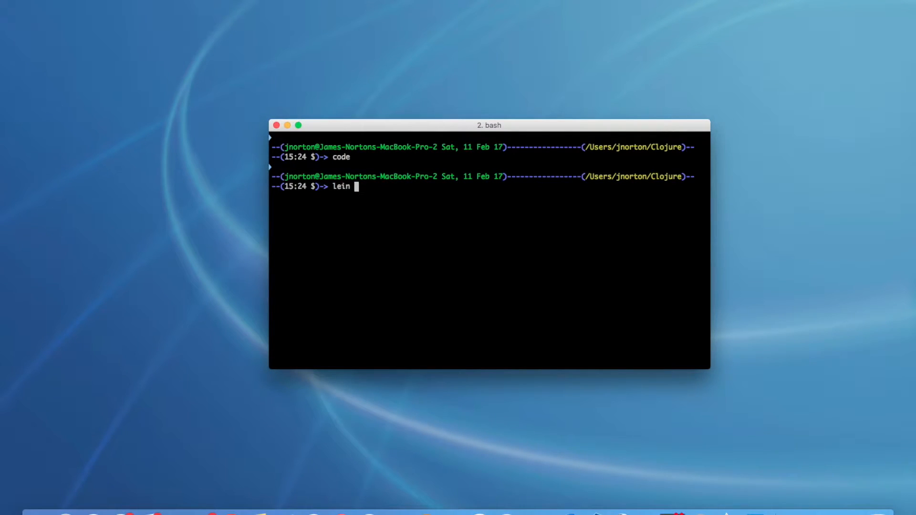
{"action": "type", "text": "new contin"}
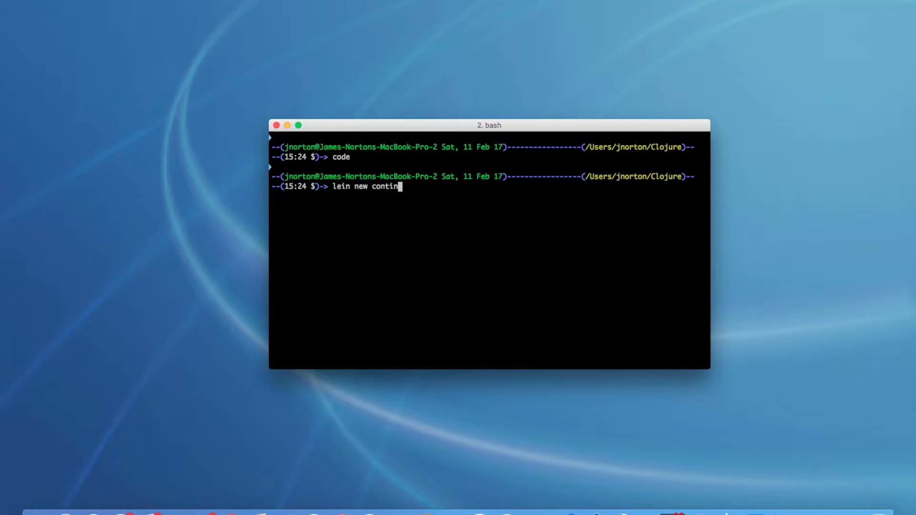
{"action": "type", "text": "uum-demo"}
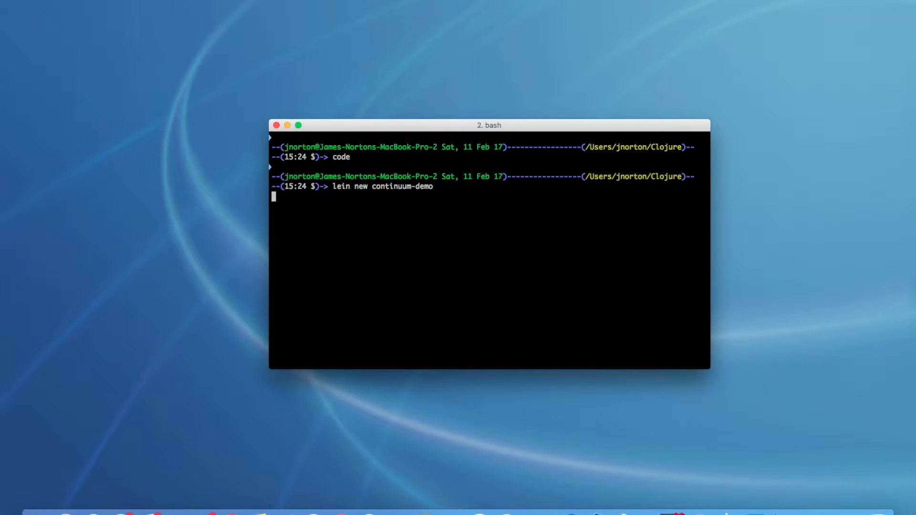
{"action": "type", "text": "cd c"}
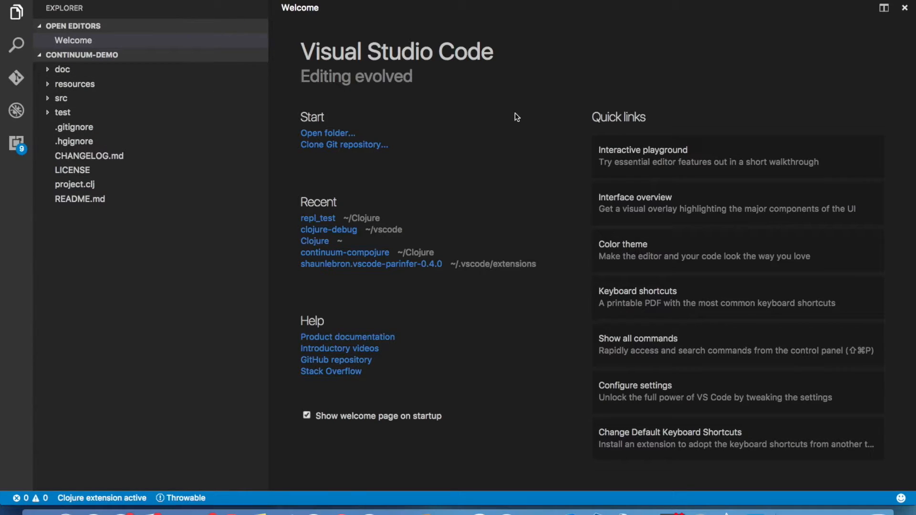
{"action": "mouse_move", "coordinate": [497, 130]}
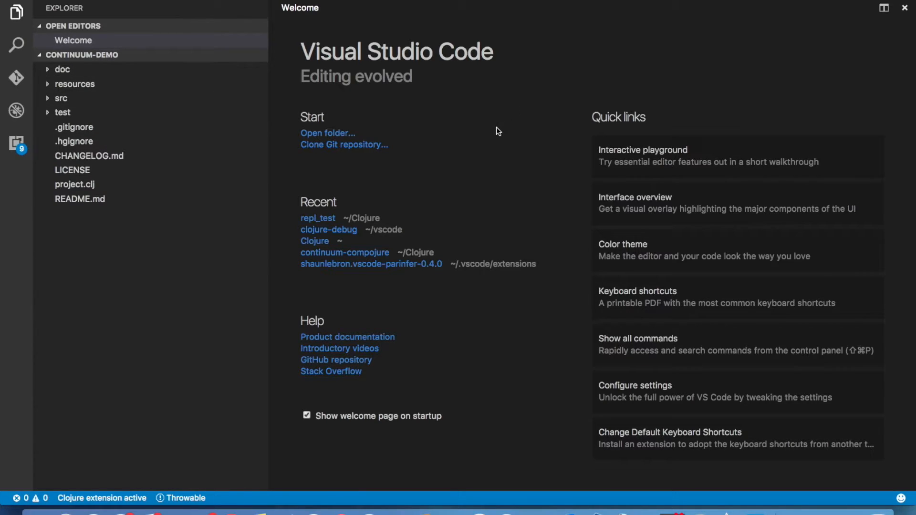
{"action": "mouse_move", "coordinate": [461, 113]}
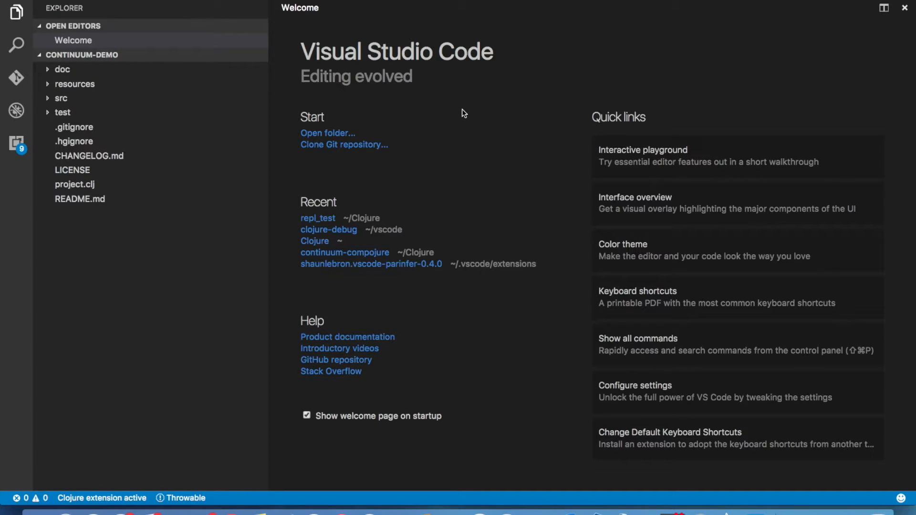
{"action": "mouse_move", "coordinate": [203, 54]}
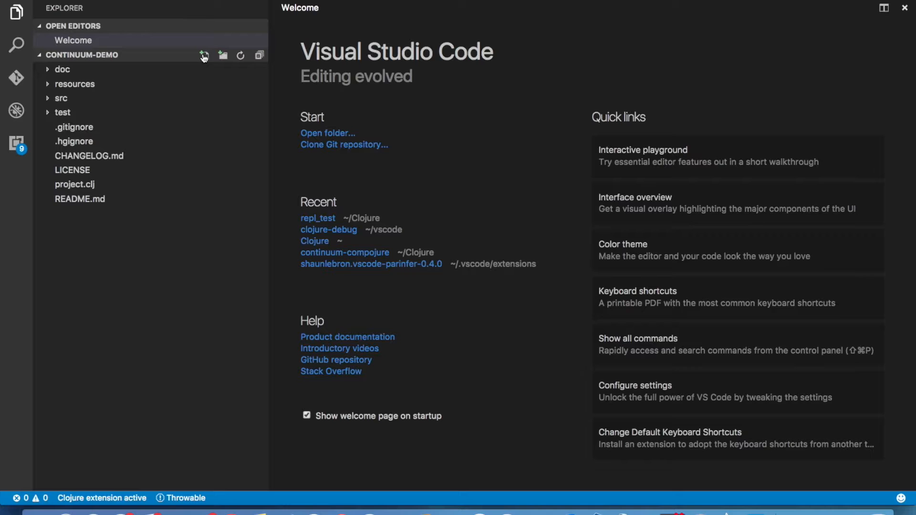
Step: Create a profiles file containing the :debug-repl profile with debug-middleware dependency
{"action": "type", "text": "profiles.cl"}
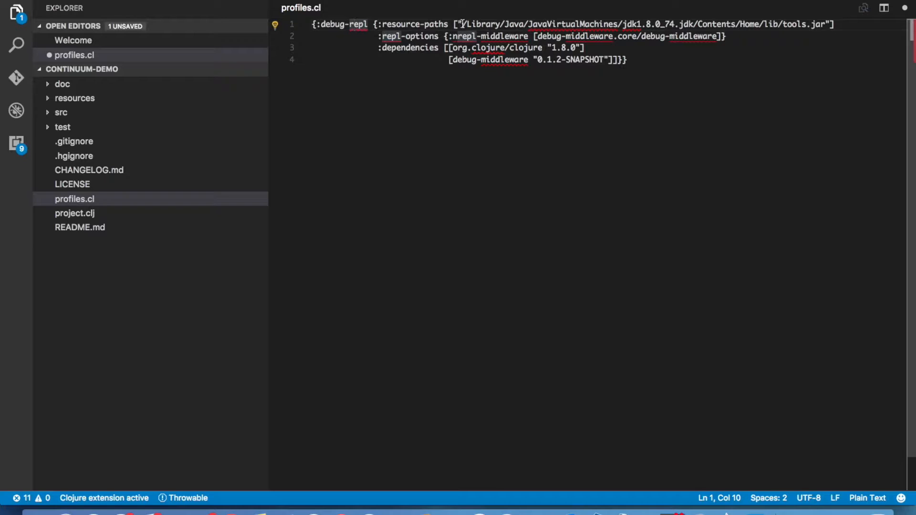
{"action": "left_click_drag", "start_coordinate": [463, 24], "coordinate": [823, 24]}
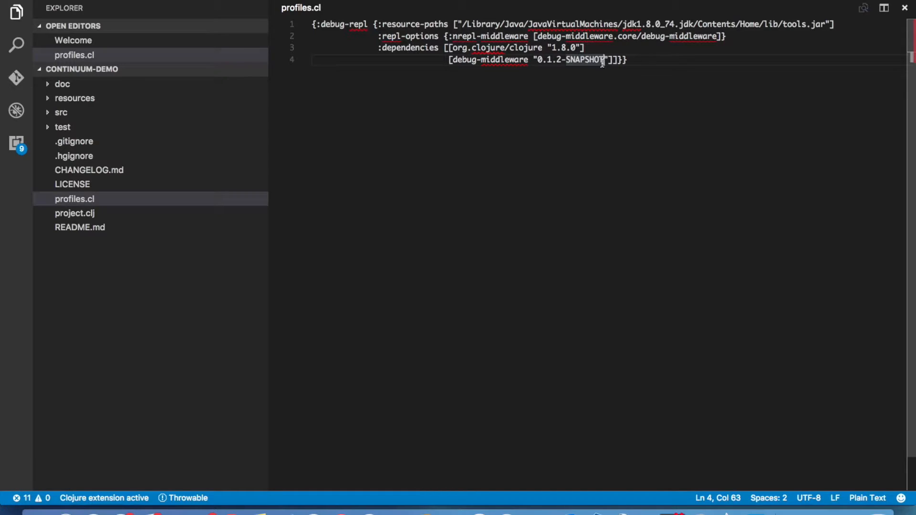
{"action": "mouse_move", "coordinate": [360, 140]}
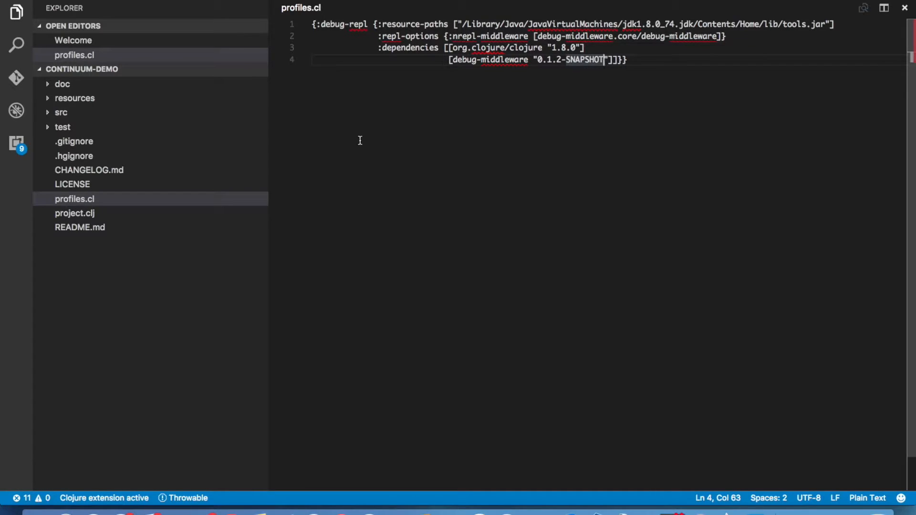
{"action": "mouse_move", "coordinate": [344, 126]}
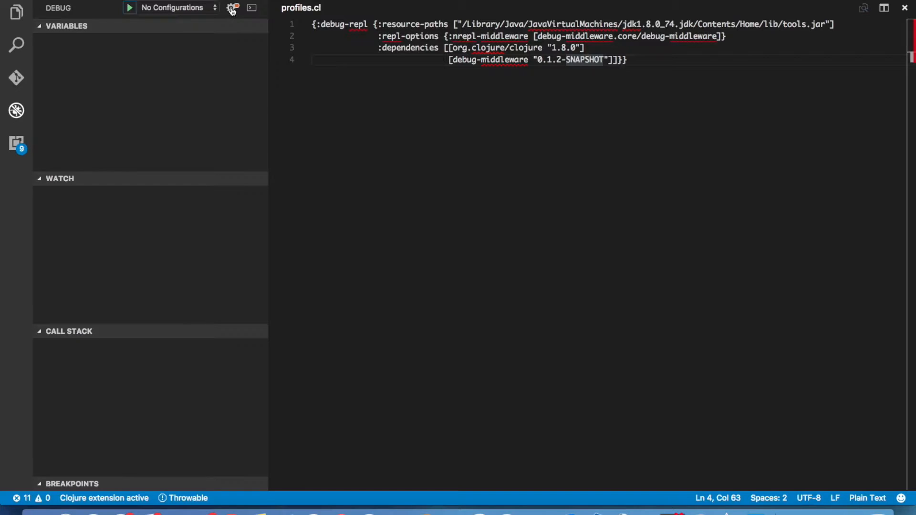
{"action": "mouse_move", "coordinate": [231, 8]}
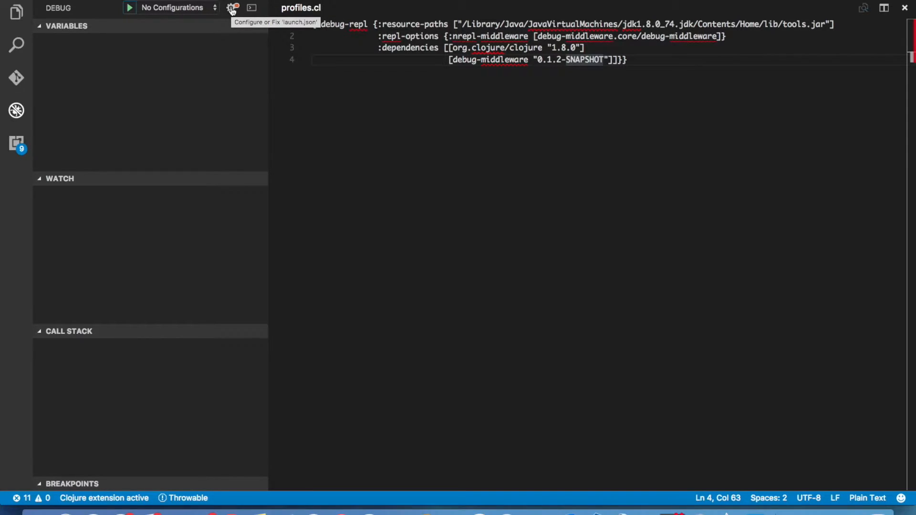
Step: Generate launch.json by choosing the Clojure Debug environment
{"action": "left_click", "coordinate": [231, 7]}
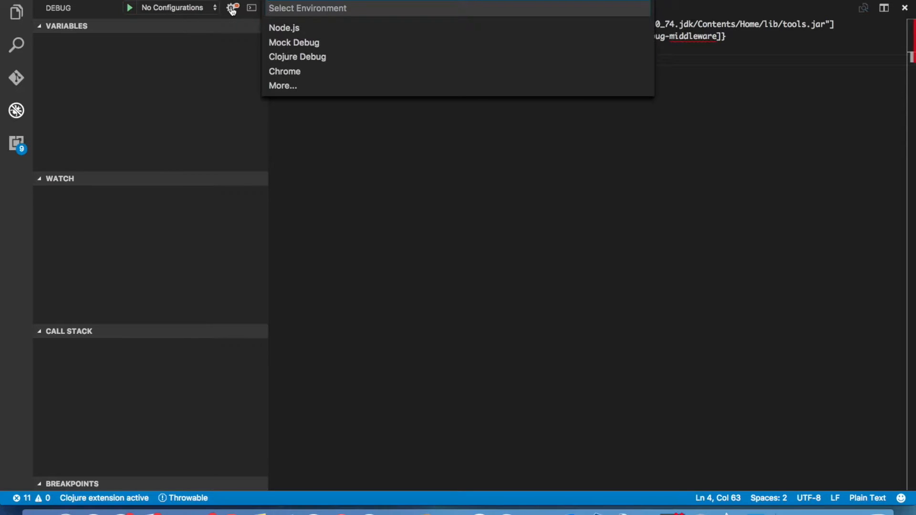
{"action": "mouse_move", "coordinate": [297, 57]}
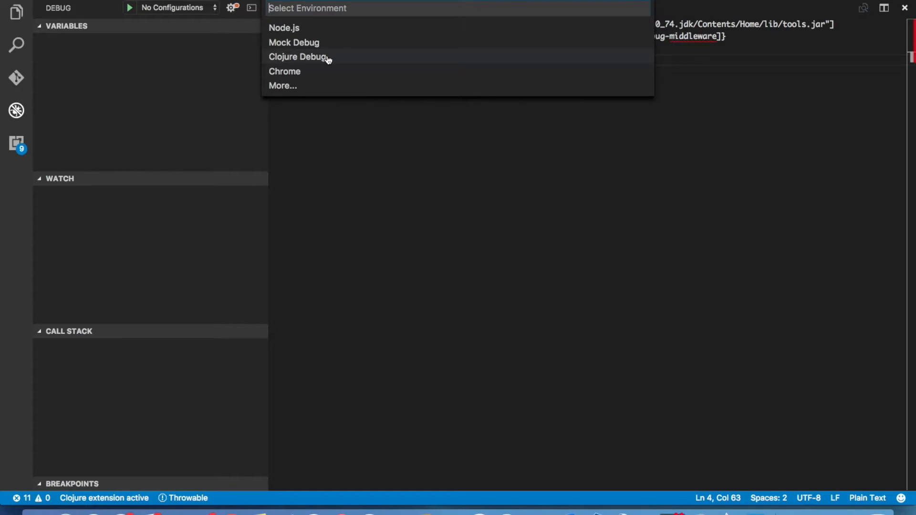
{"action": "left_click", "coordinate": [298, 57]}
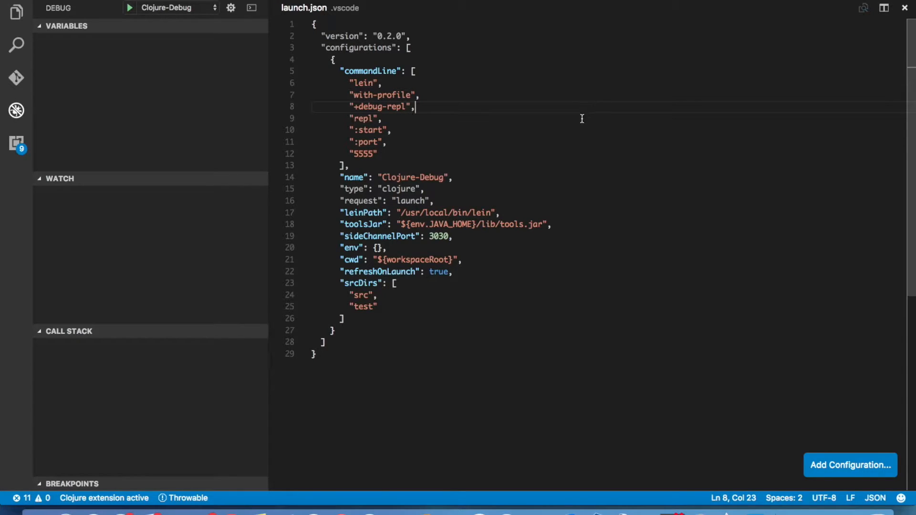
{"action": "left_click", "coordinate": [397, 94]}
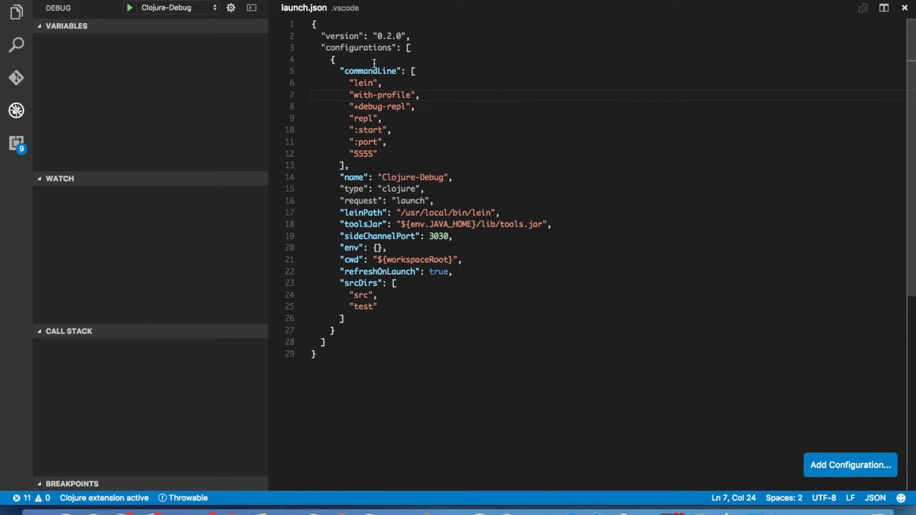
{"action": "mouse_move", "coordinate": [481, 183]}
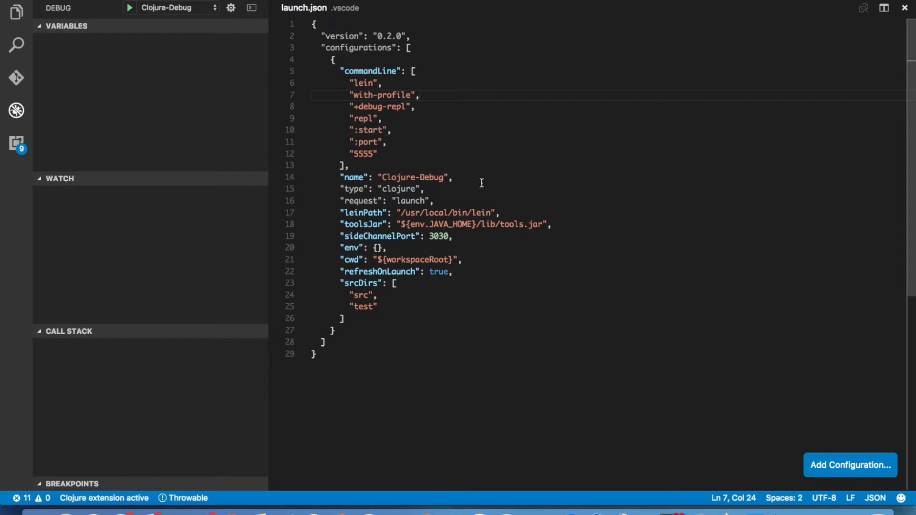
{"action": "mouse_move", "coordinate": [392, 68]}
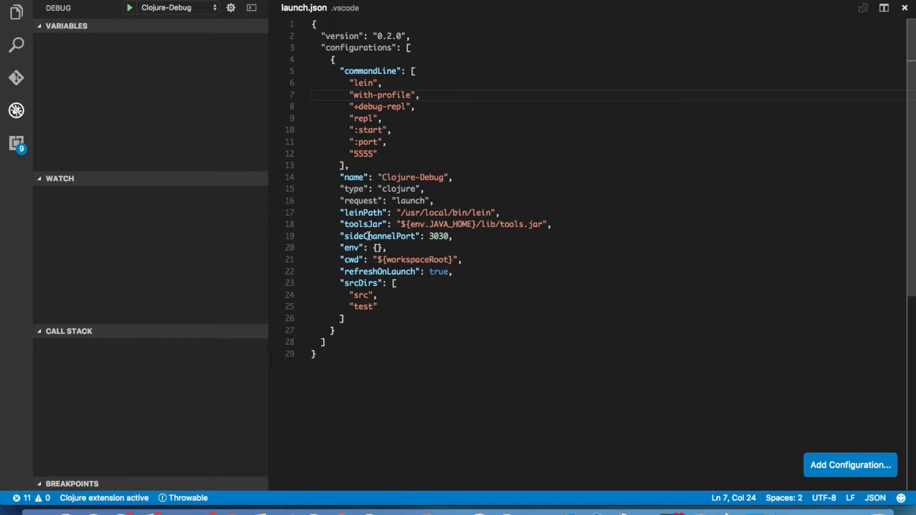
{"action": "mouse_move", "coordinate": [421, 275]}
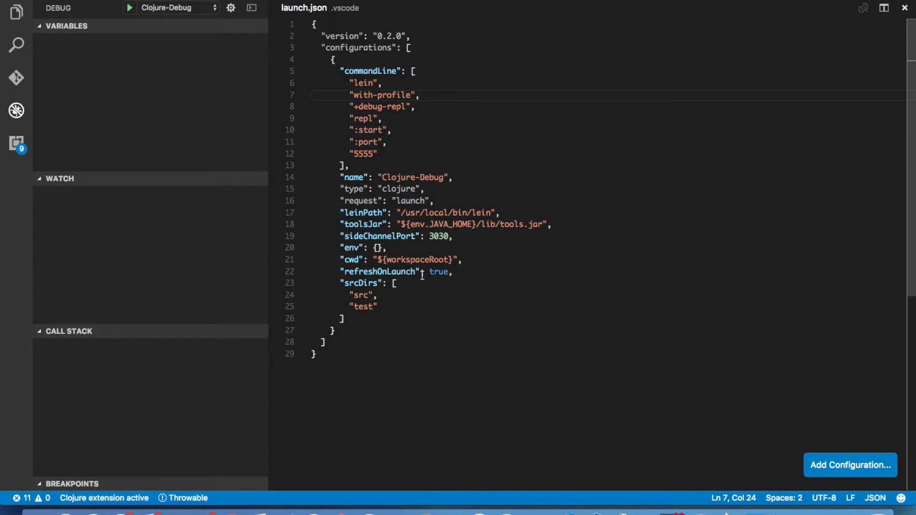
{"action": "mouse_move", "coordinate": [447, 223]}
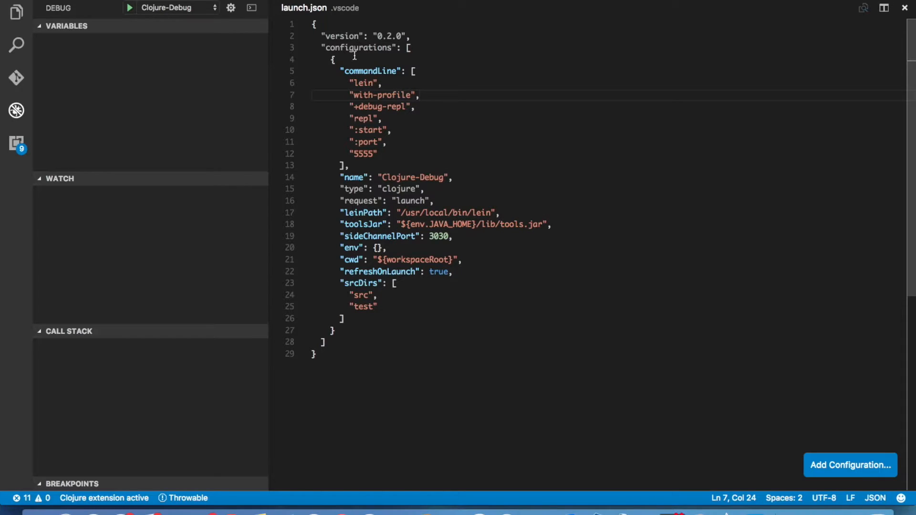
{"action": "left_click_drag", "start_coordinate": [342, 71], "coordinate": [394, 306]}
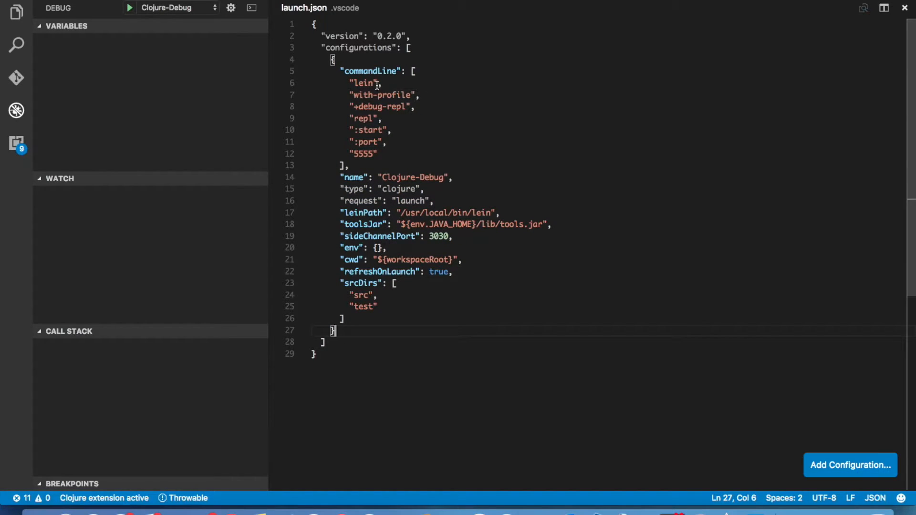
Step: Change lein in the launch command line to /usr/local/bin/lein
{"action": "double_click", "coordinate": [363, 83]}
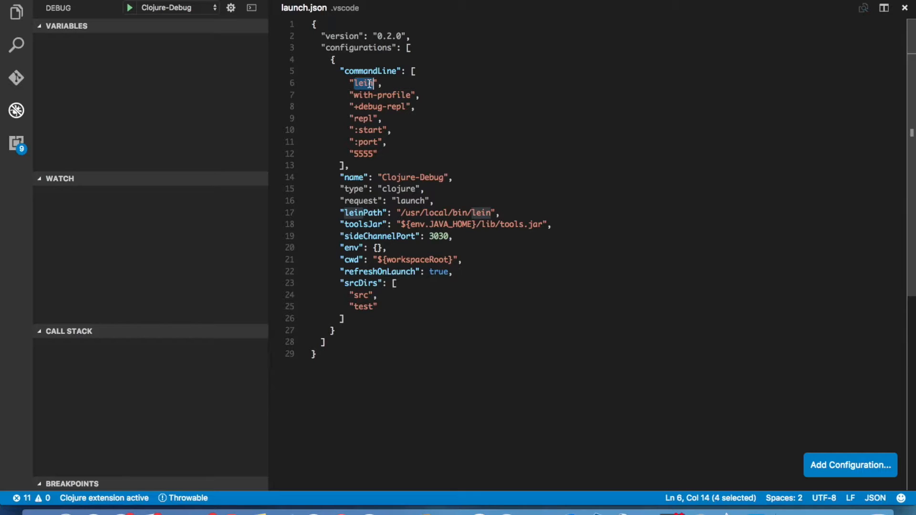
{"action": "type", "text": "/usr\","}
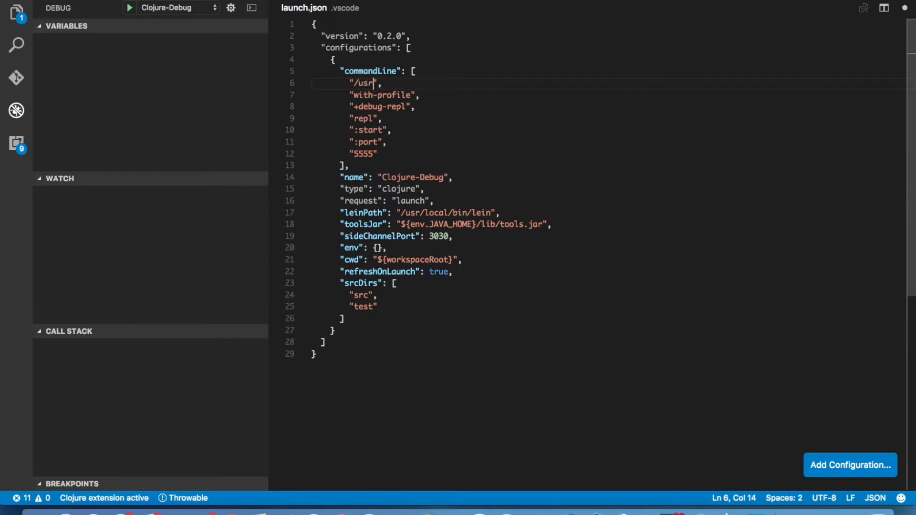
{"action": "type", "text": "/local/"}
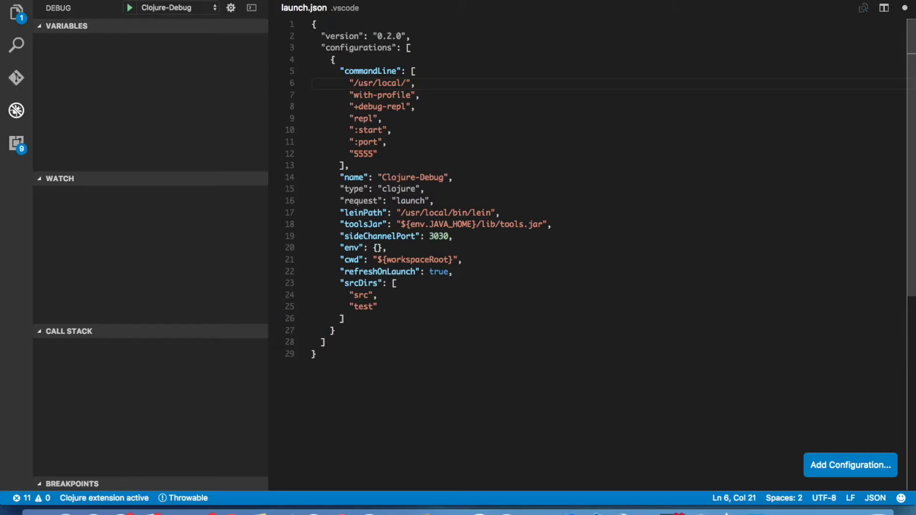
{"action": "type", "text": "bin/lein"}
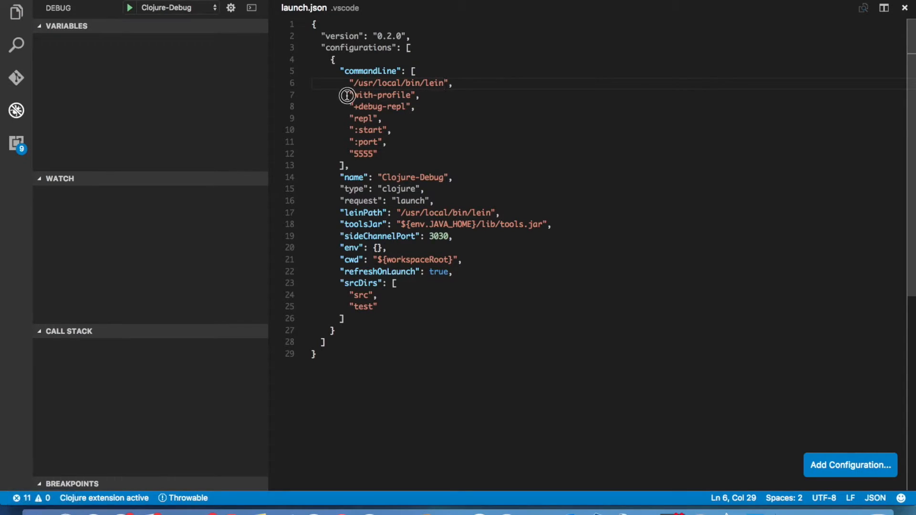
Step: Review the debug-repl profile and replace the toolsJar value with the jdk1.8.0_74 tools.jar path
{"action": "double_click", "coordinate": [380, 107]}
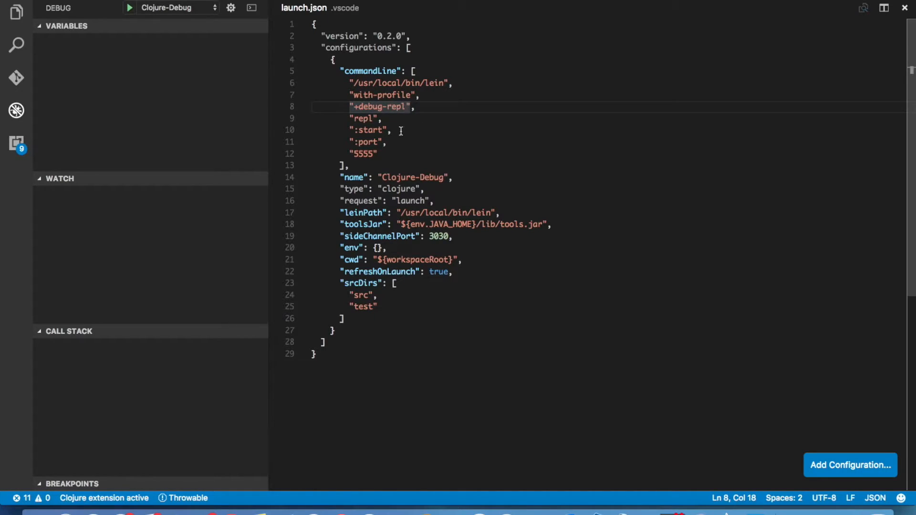
{"action": "left_click", "coordinate": [409, 106]}
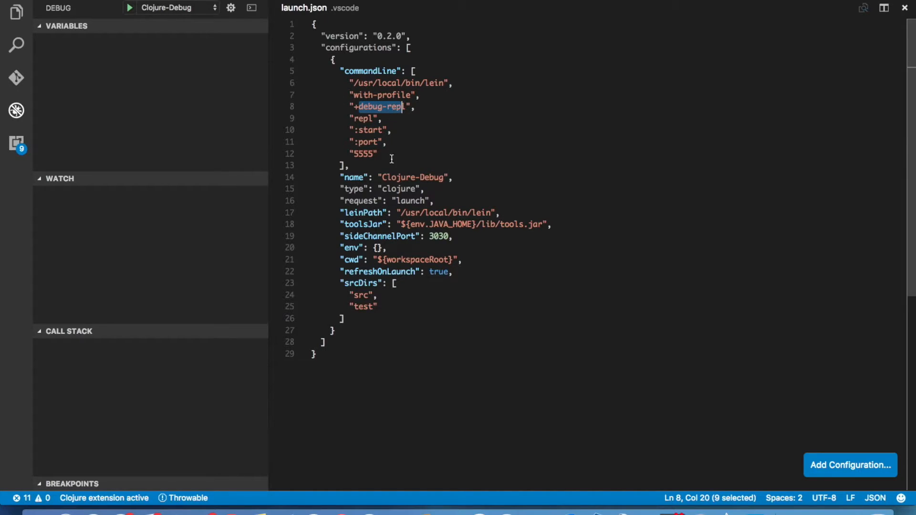
{"action": "mouse_move", "coordinate": [432, 213]}
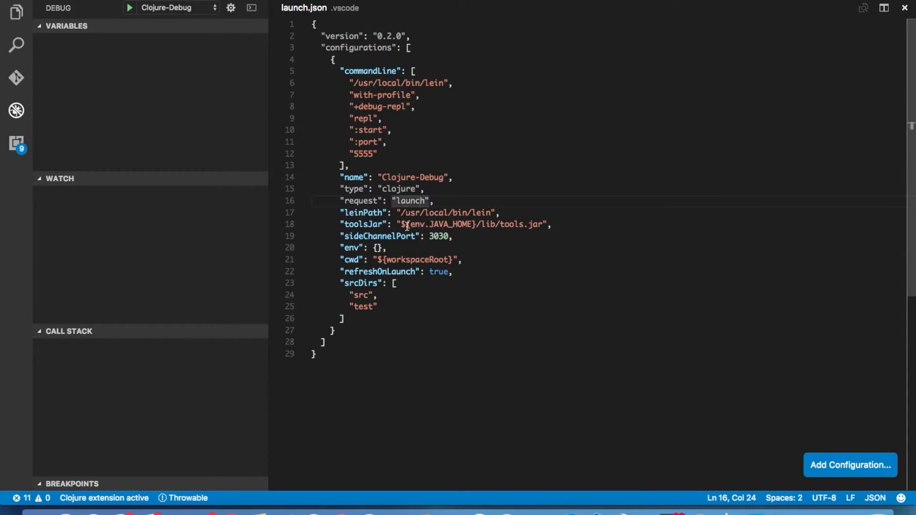
{"action": "left_click_drag", "start_coordinate": [403, 224], "coordinate": [541, 226]}
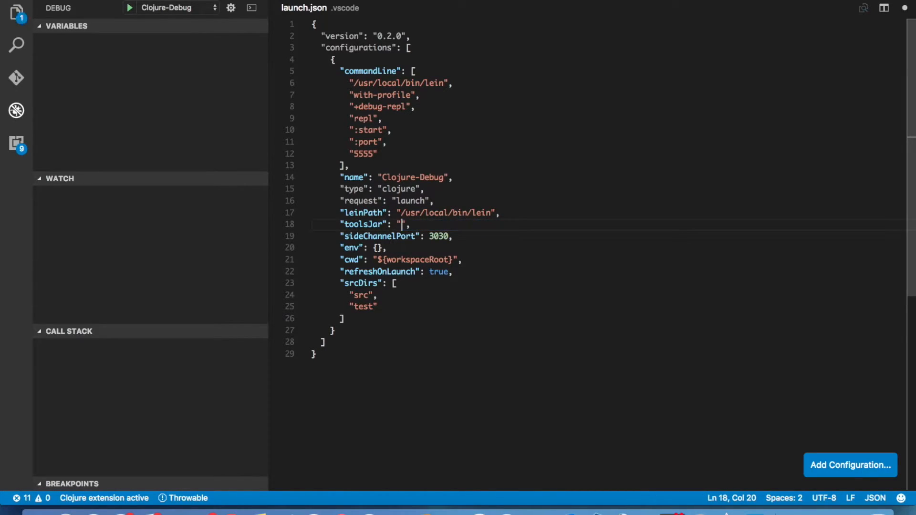
{"action": "key", "text": "Backspace"}
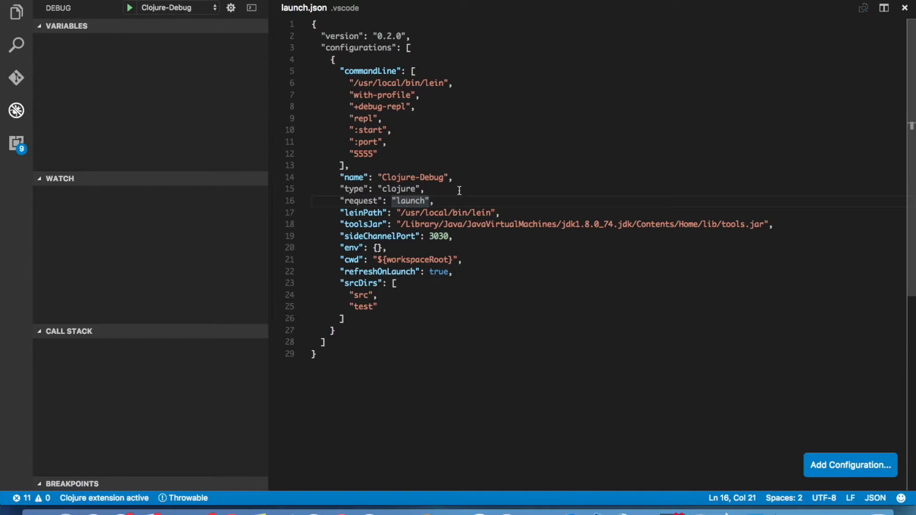
{"action": "double_click", "coordinate": [411, 201]}
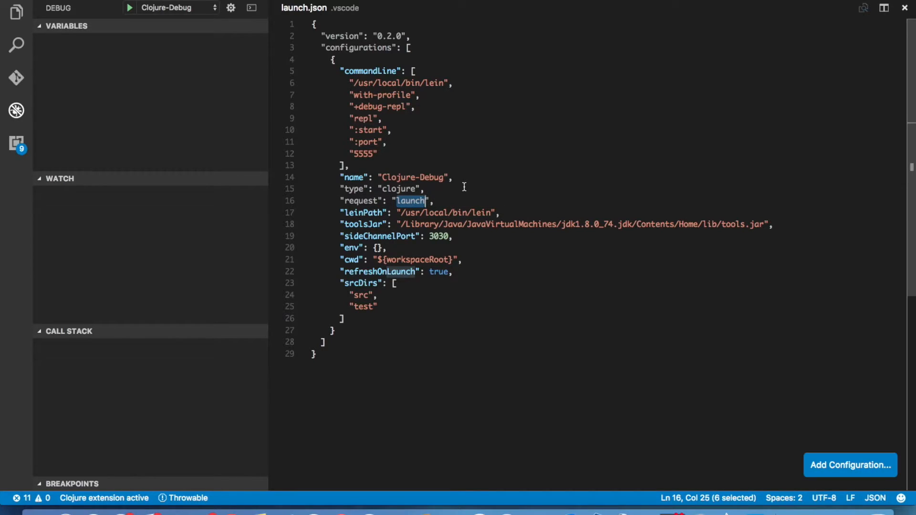
{"action": "left_click_drag", "start_coordinate": [413, 71], "coordinate": [368, 162]}
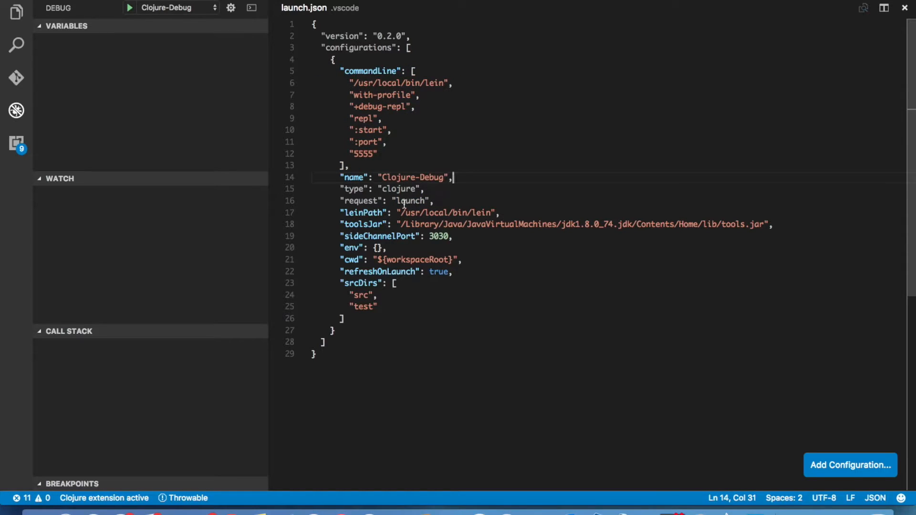
{"action": "double_click", "coordinate": [411, 200]}
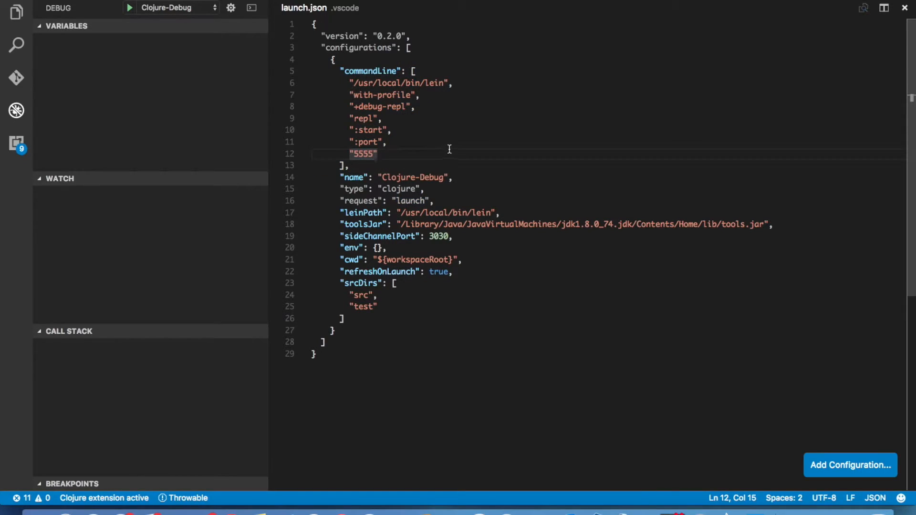
{"action": "mouse_move", "coordinate": [414, 242]}
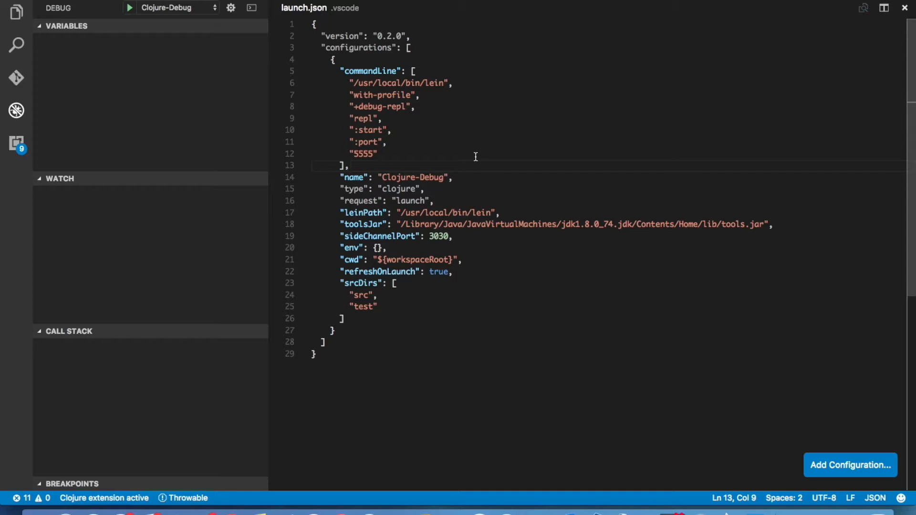
{"action": "mouse_move", "coordinate": [479, 246]}
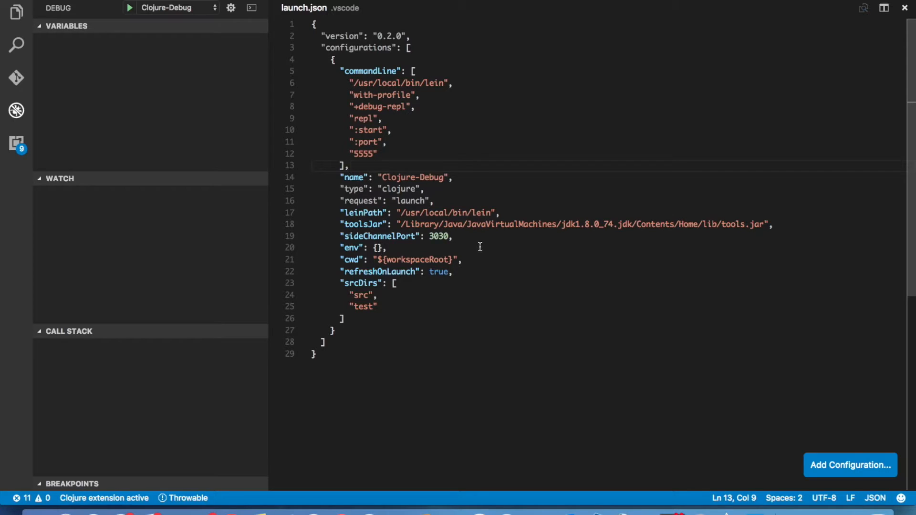
{"action": "left_click", "coordinate": [479, 247]}
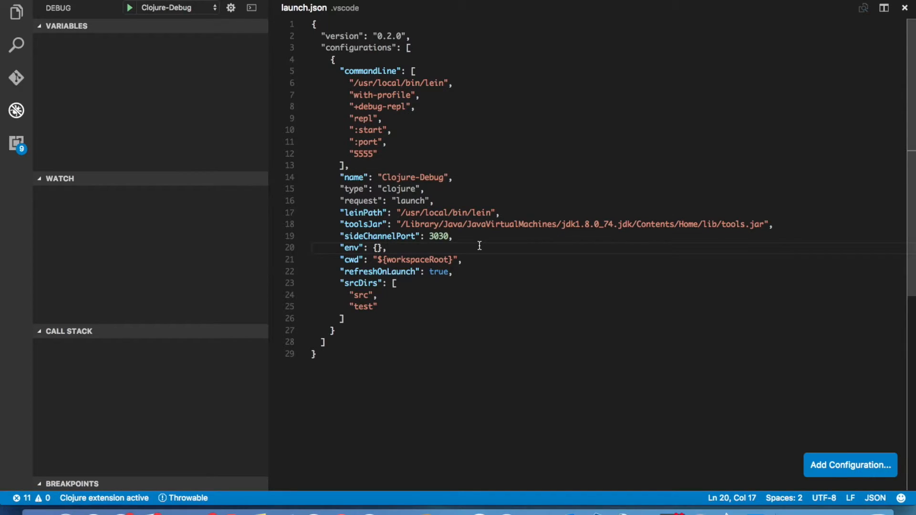
{"action": "mouse_move", "coordinate": [471, 237]}
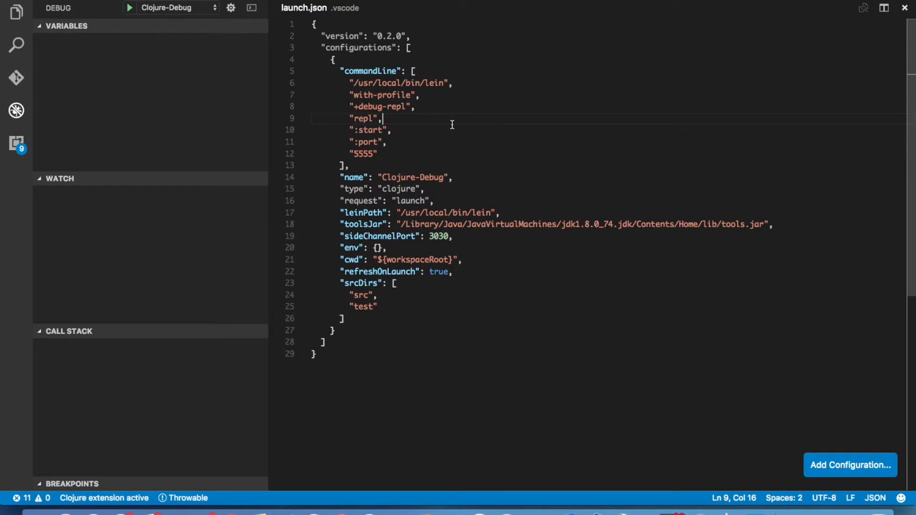
Step: Pick the Clojure-Debug profile from the launch list to start the debugger
{"action": "type", "text": ">repl"}
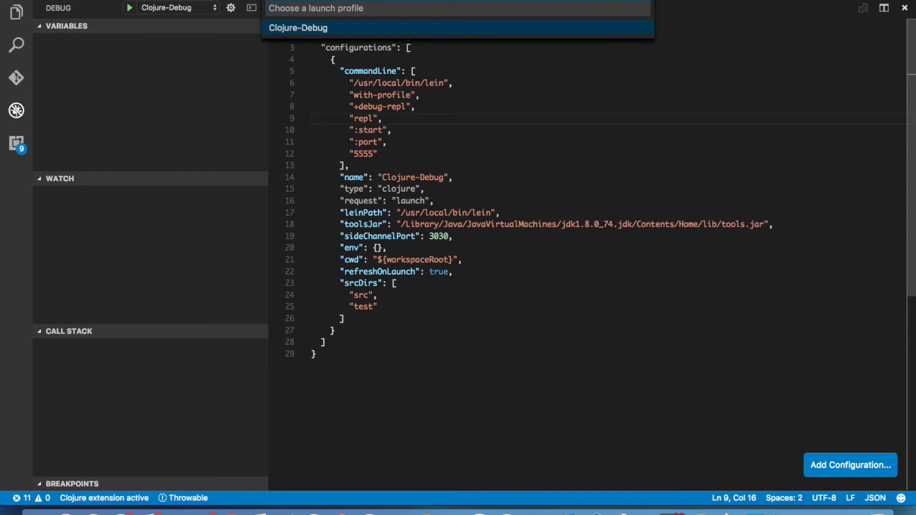
{"action": "left_click", "coordinate": [297, 27]}
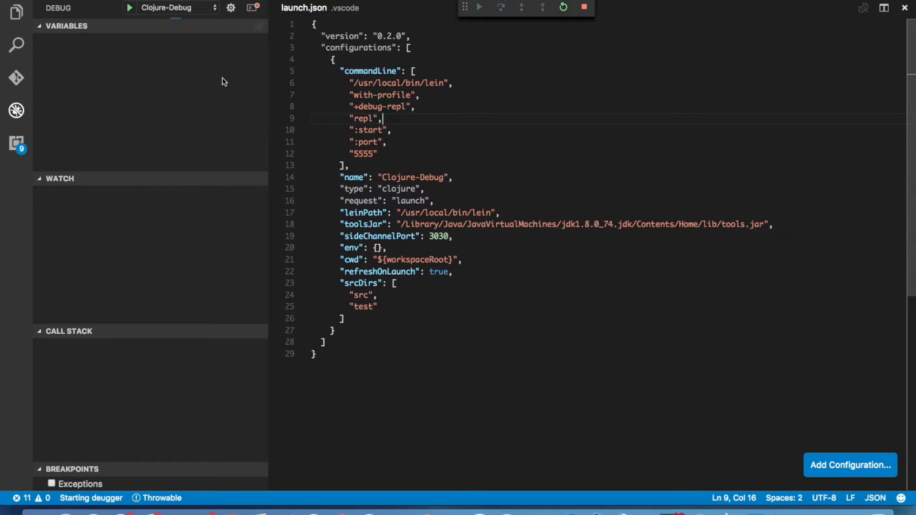
{"action": "mouse_move", "coordinate": [158, 111]}
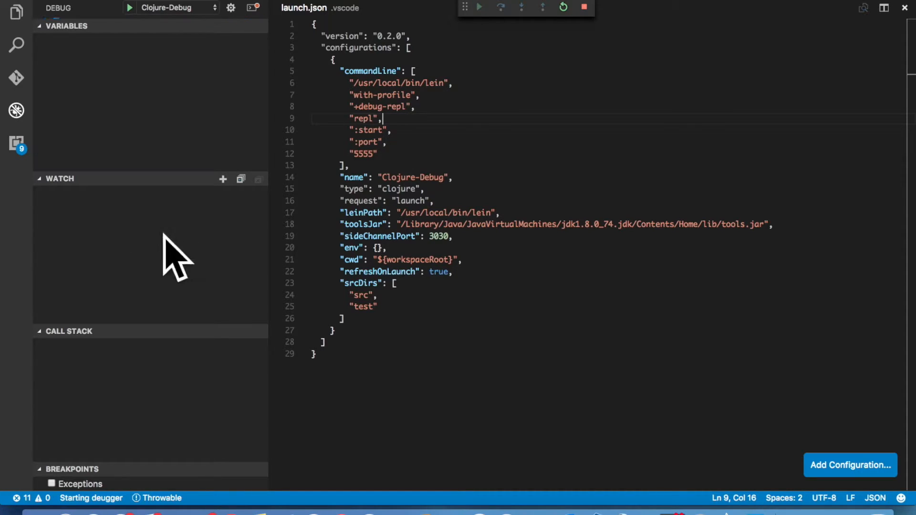
{"action": "mouse_move", "coordinate": [169, 244]}
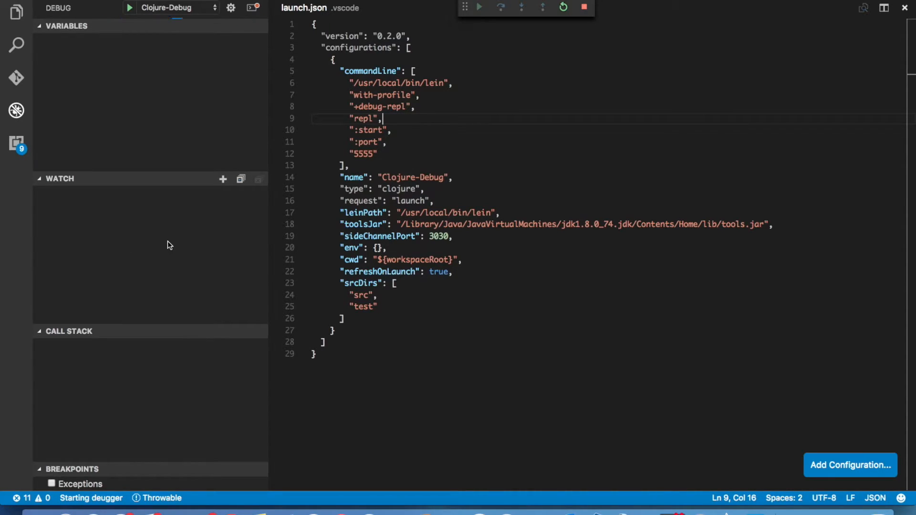
{"action": "mouse_move", "coordinate": [158, 243]}
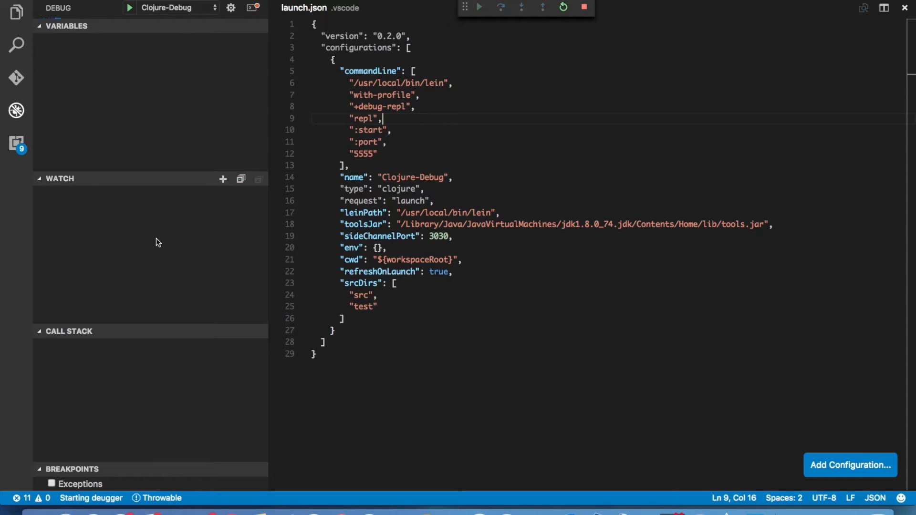
{"action": "mouse_move", "coordinate": [163, 427]}
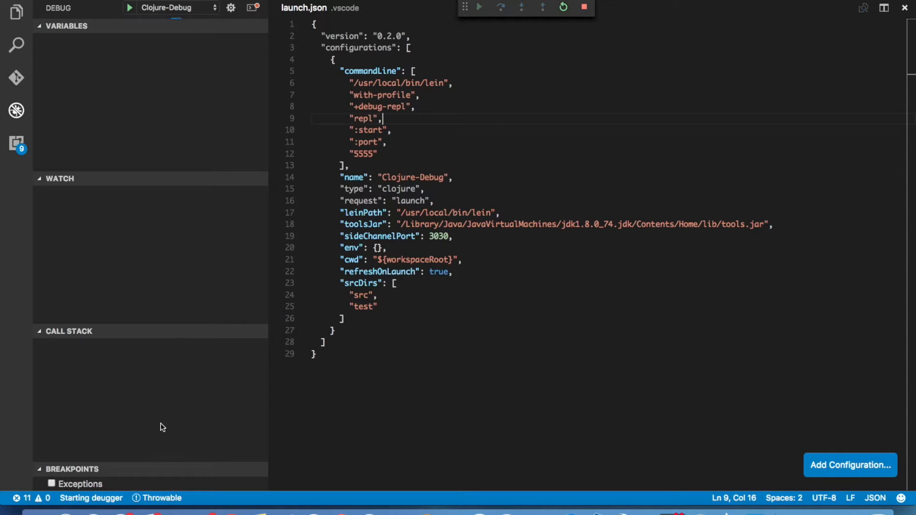
{"action": "mouse_move", "coordinate": [185, 365]}
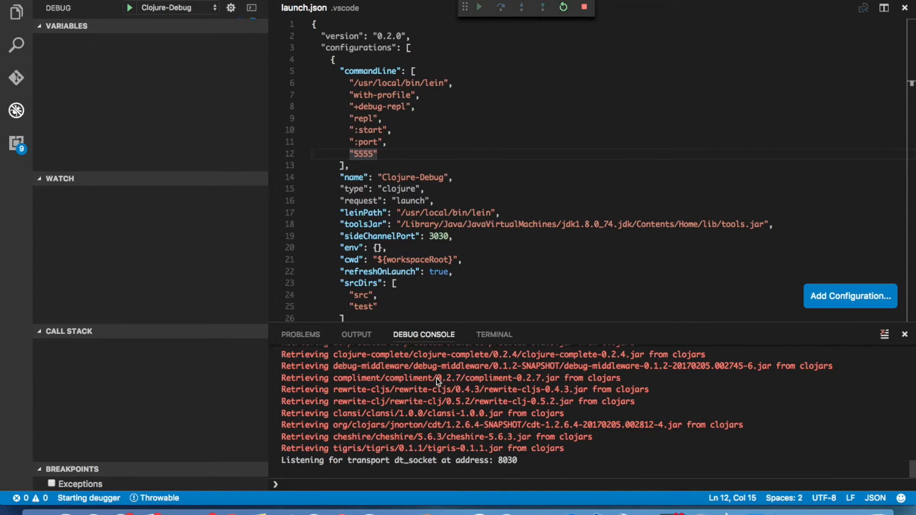
{"action": "mouse_move", "coordinate": [531, 436]}
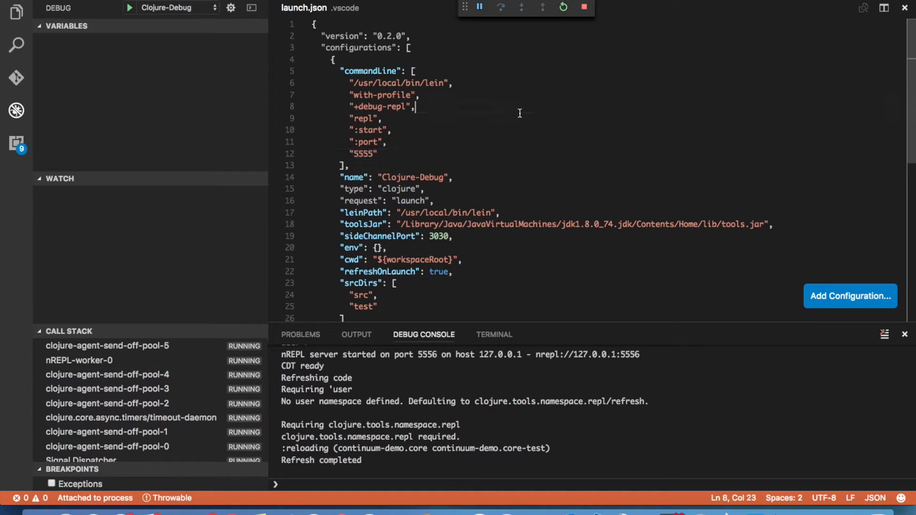
Step: Quick-open src/continuum_demo/core.clj to view the foo function
{"action": "key", "text": "cmd+p"}
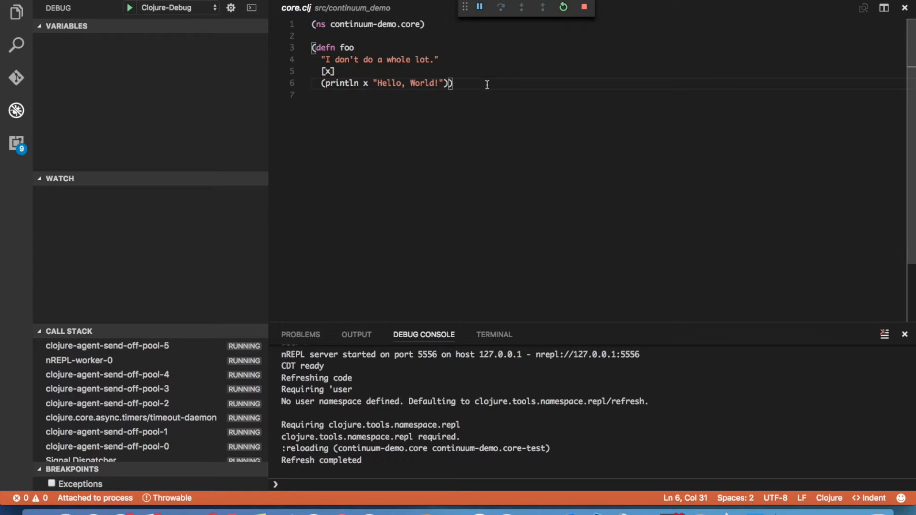
{"action": "mouse_move", "coordinate": [491, 96]}
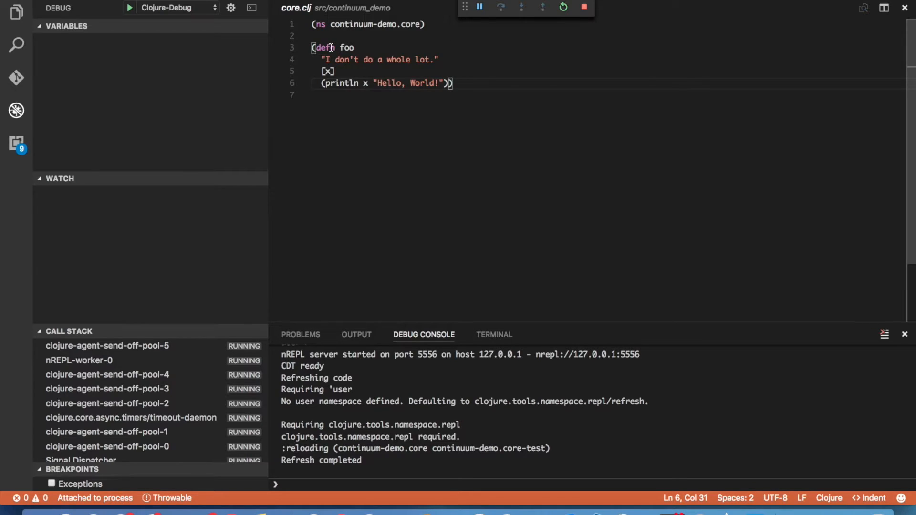
{"action": "mouse_move", "coordinate": [325, 47]}
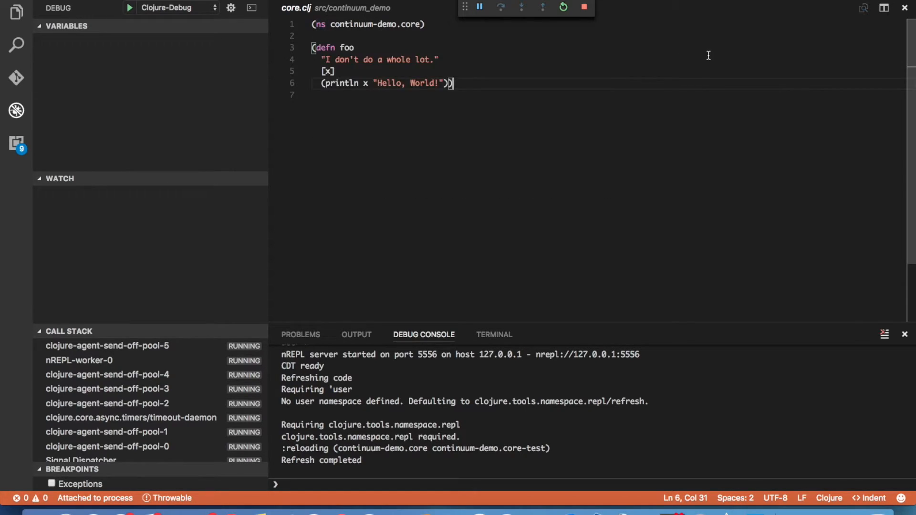
Step: Type (defn bar "Do something" [x] (foo (* x x))) below foo
{"action": "type", "text": "(defn"}
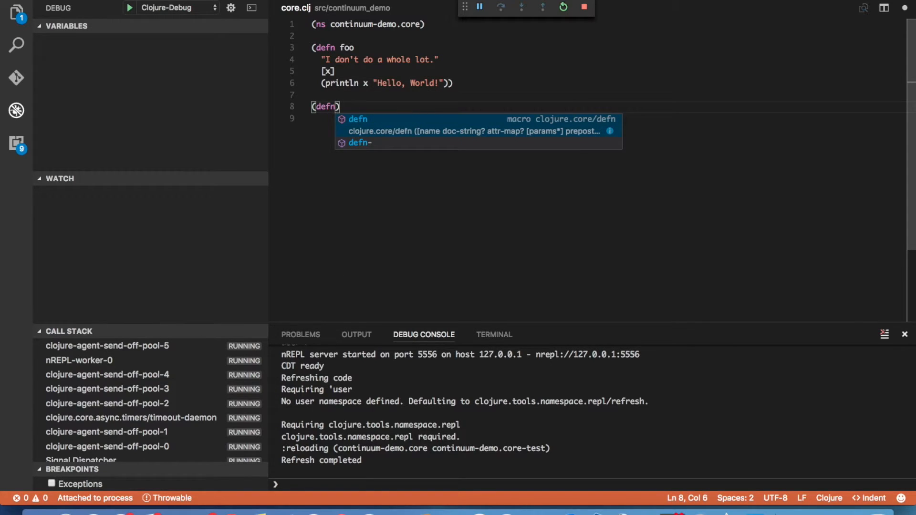
{"action": "type", "text": "bar"}
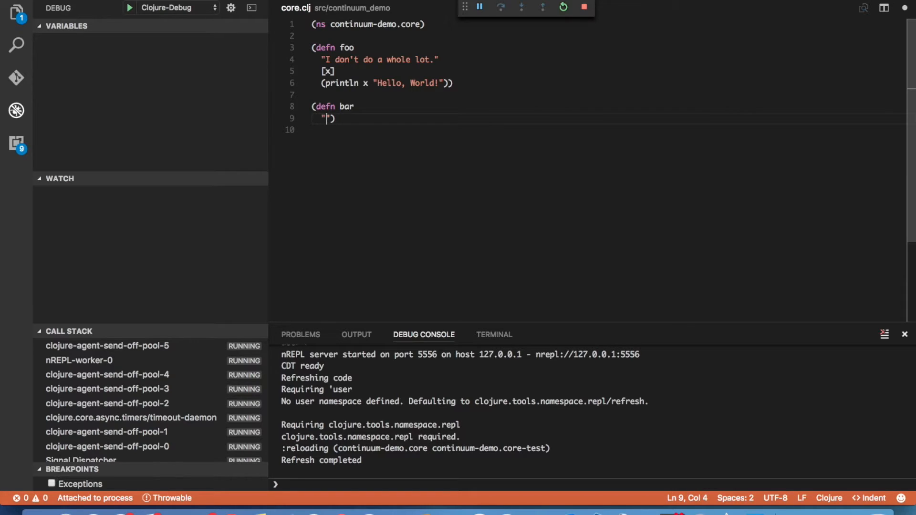
{"action": "type", "text": "Do so"}
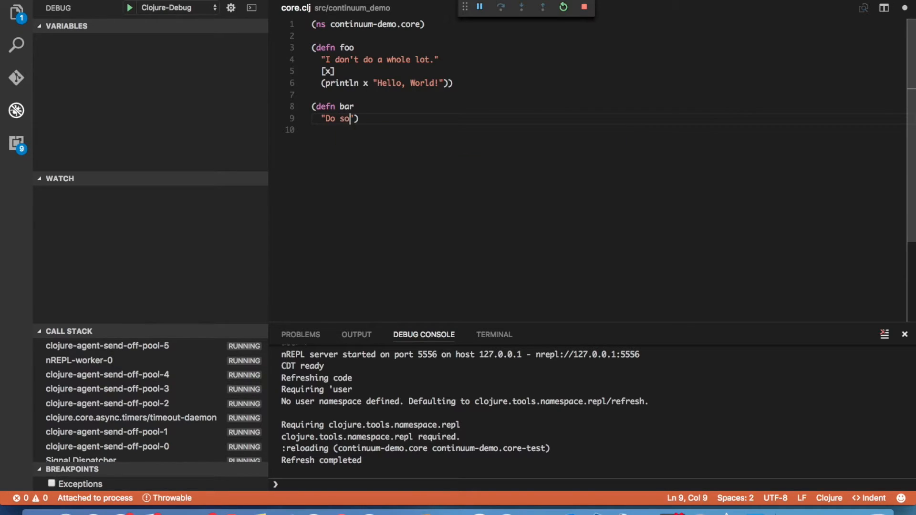
{"action": "type", "text": "mething"}
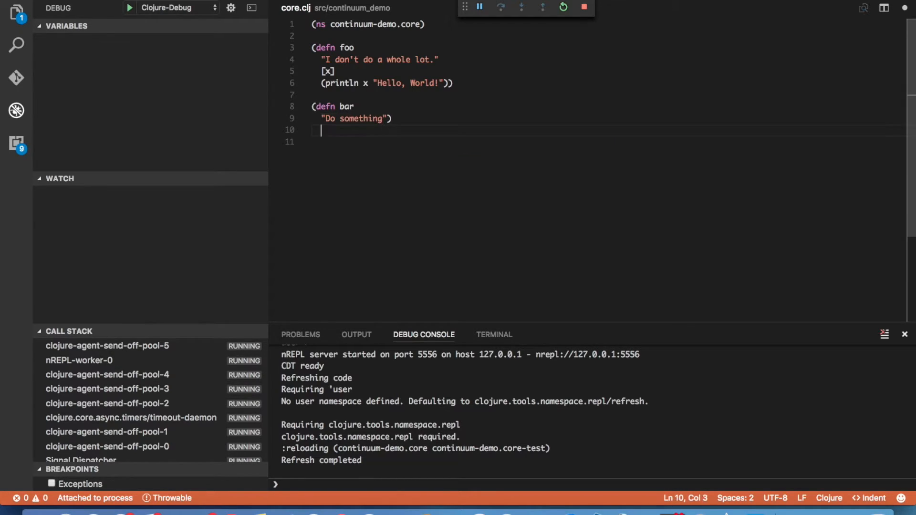
{"action": "type", "text": "[x]"}
{"action": "left_click", "coordinate": [609, 141]}
{"action": "type", "text": "(foo (* x "}
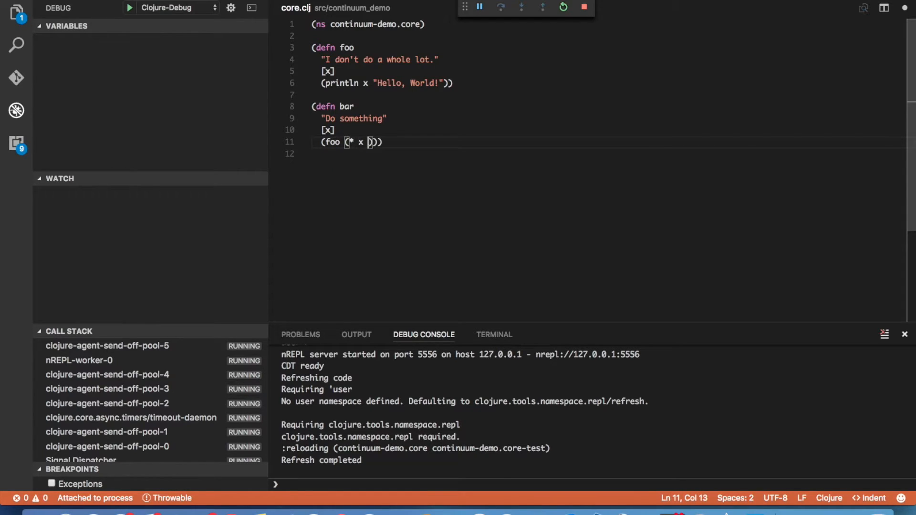
{"action": "type", "text": "x"}
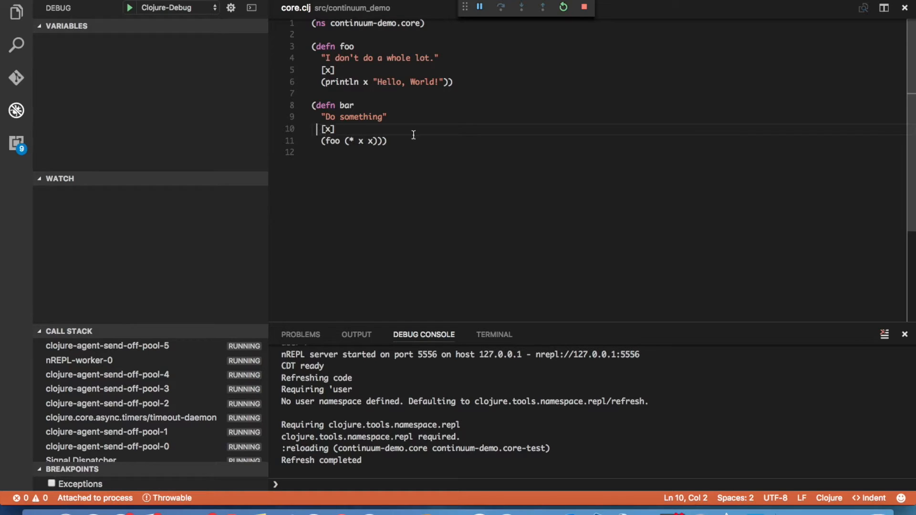
Step: Apply Format Selection to the bar defn, then deselect the code
{"action": "left_click", "coordinate": [357, 107]}
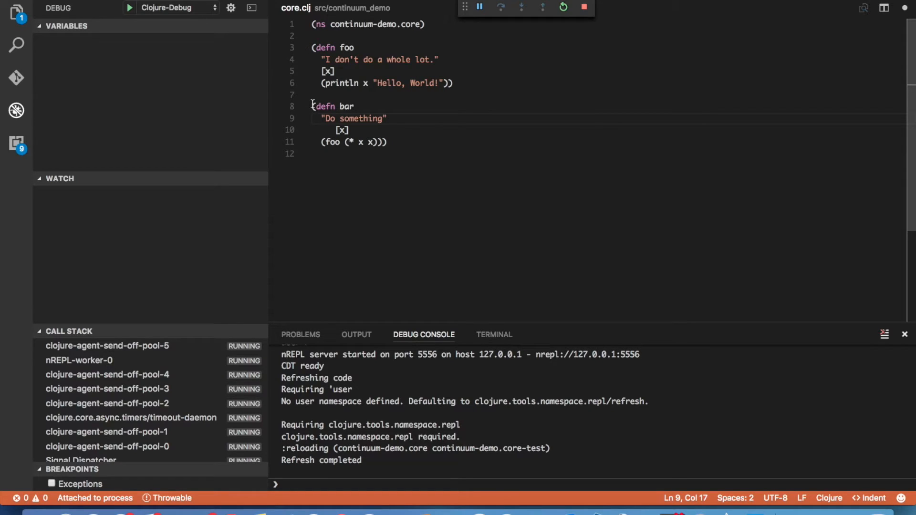
{"action": "right_click", "coordinate": [350, 142]}
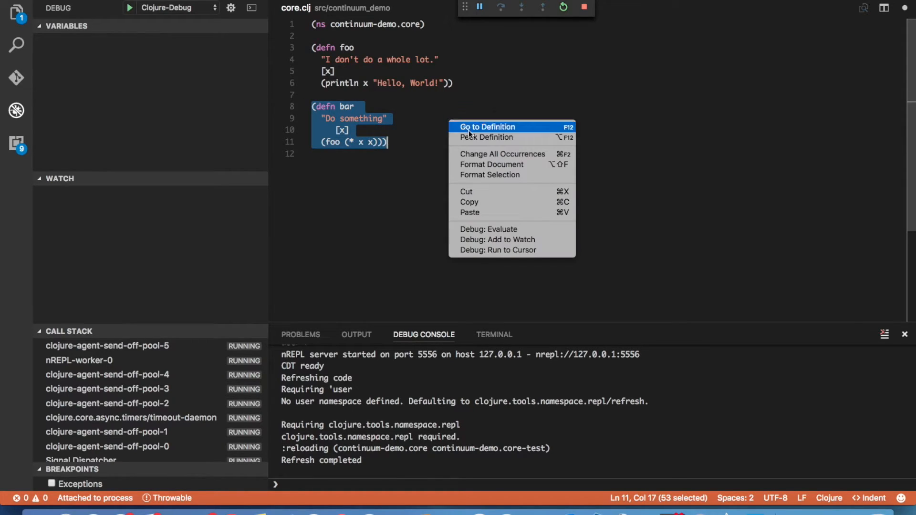
{"action": "mouse_move", "coordinate": [490, 174]}
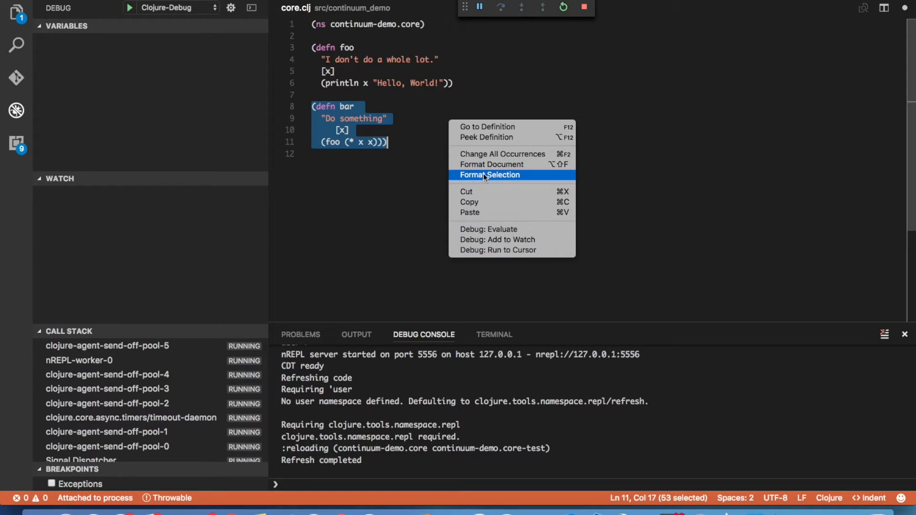
{"action": "left_click", "coordinate": [490, 175]}
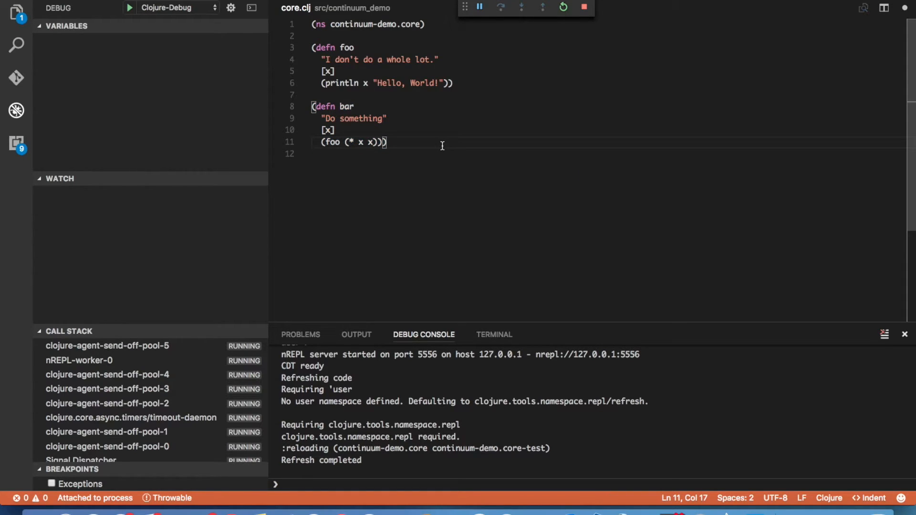
{"action": "left_click", "coordinate": [328, 130]}
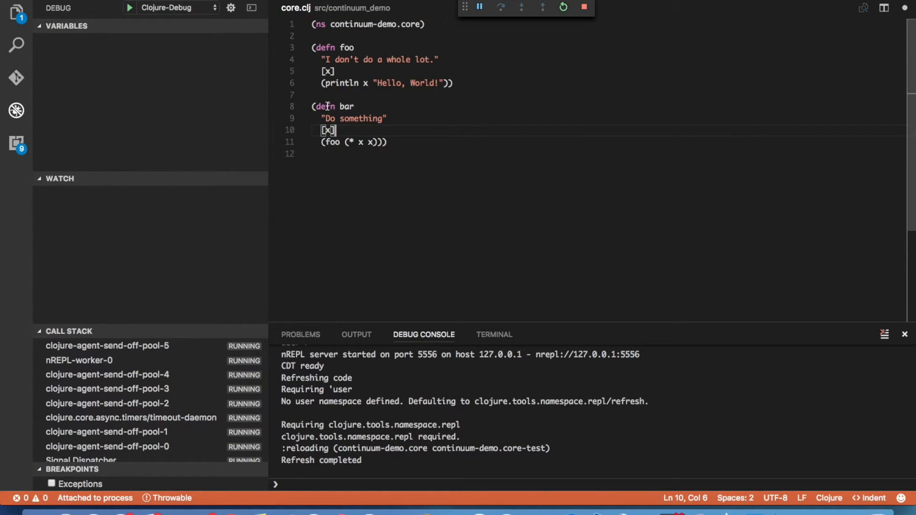
{"action": "right_click", "coordinate": [332, 106]}
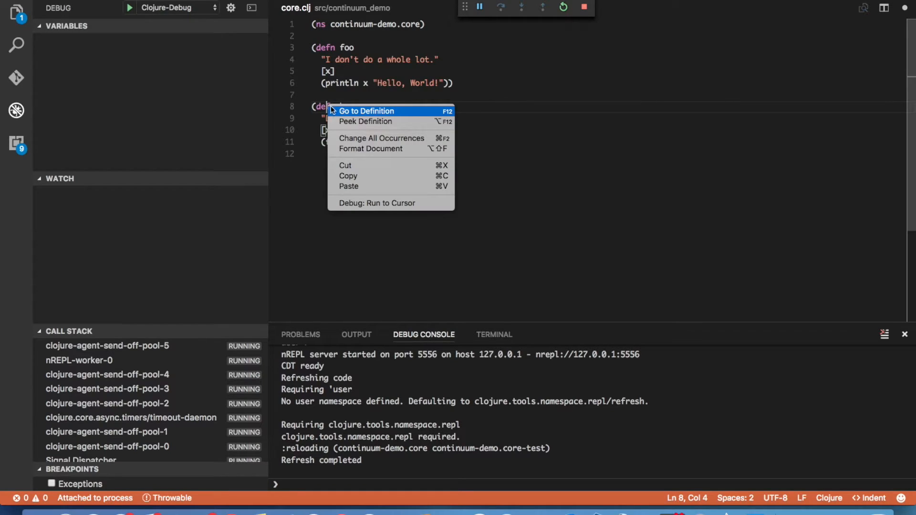
{"action": "mouse_move", "coordinate": [365, 122]}
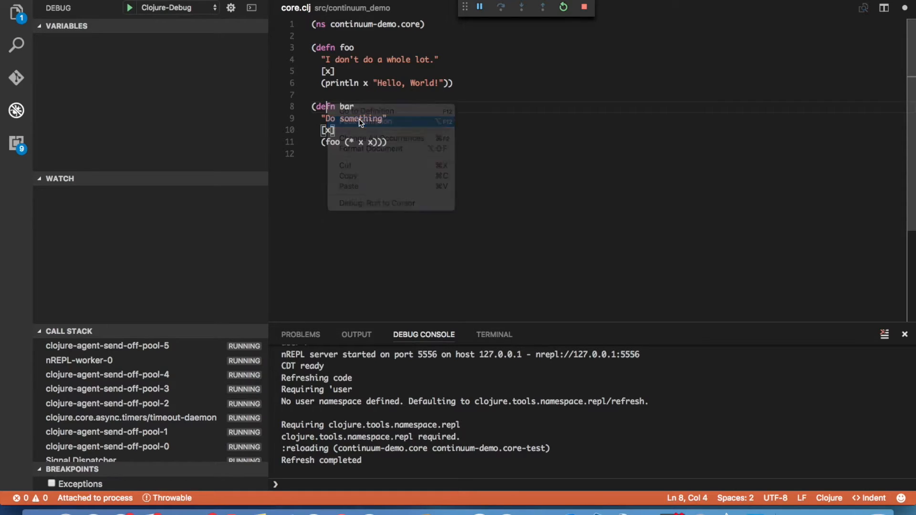
{"action": "left_click", "coordinate": [367, 111]}
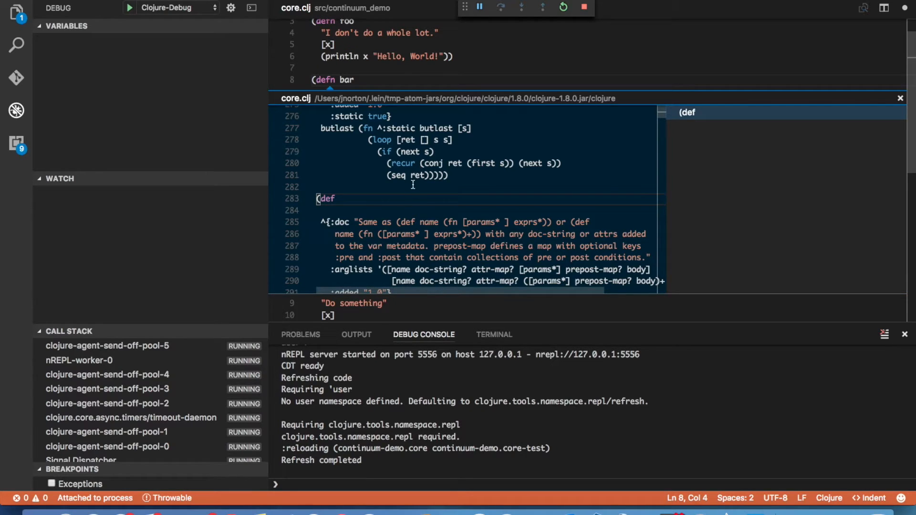
{"action": "scroll", "scroll_direction": "down", "scroll_amount": 3}
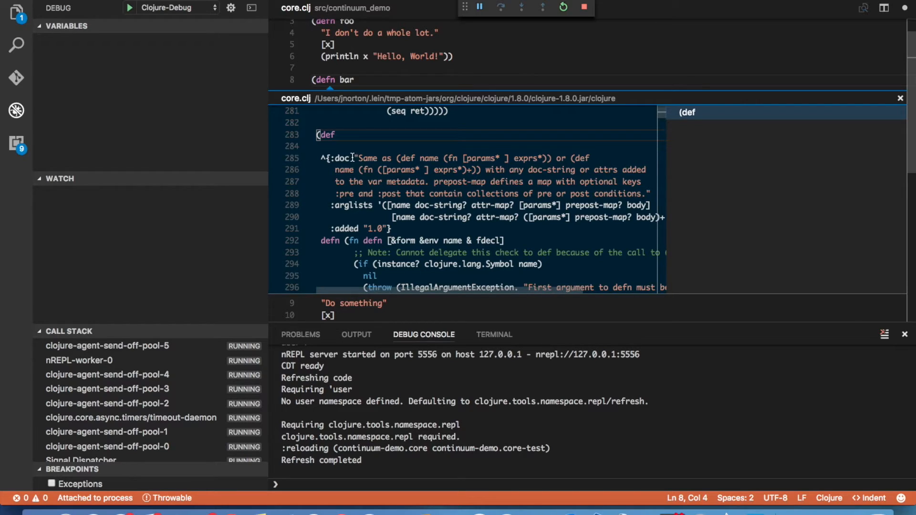
{"action": "mouse_move", "coordinate": [431, 170]}
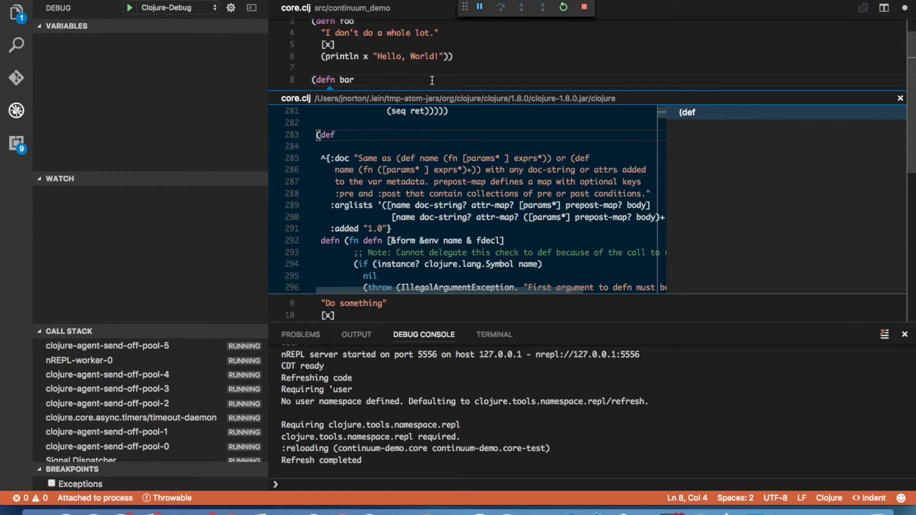
{"action": "left_click", "coordinate": [898, 98]}
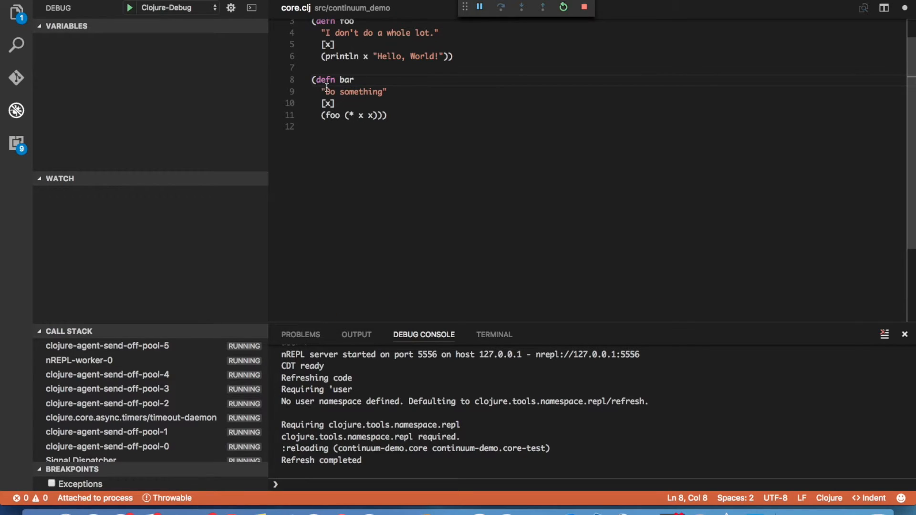
{"action": "right_click", "coordinate": [338, 81]}
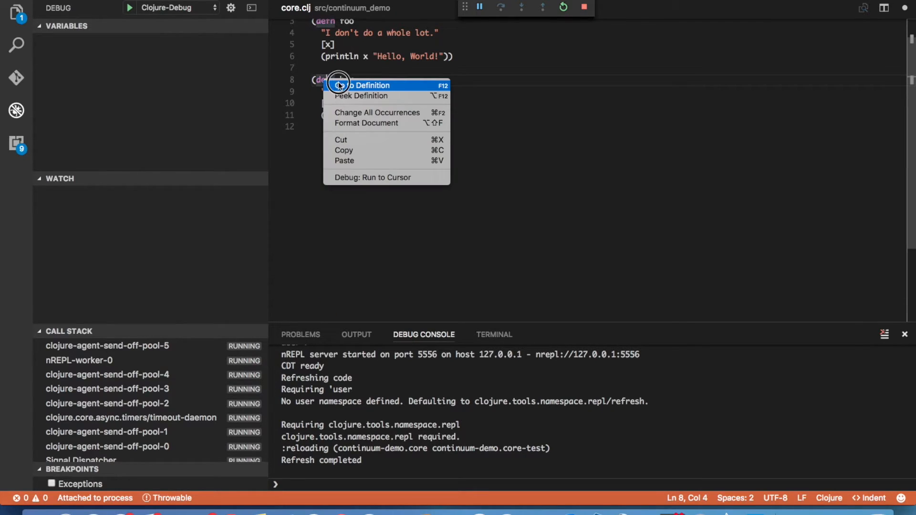
{"action": "left_click", "coordinate": [369, 85]}
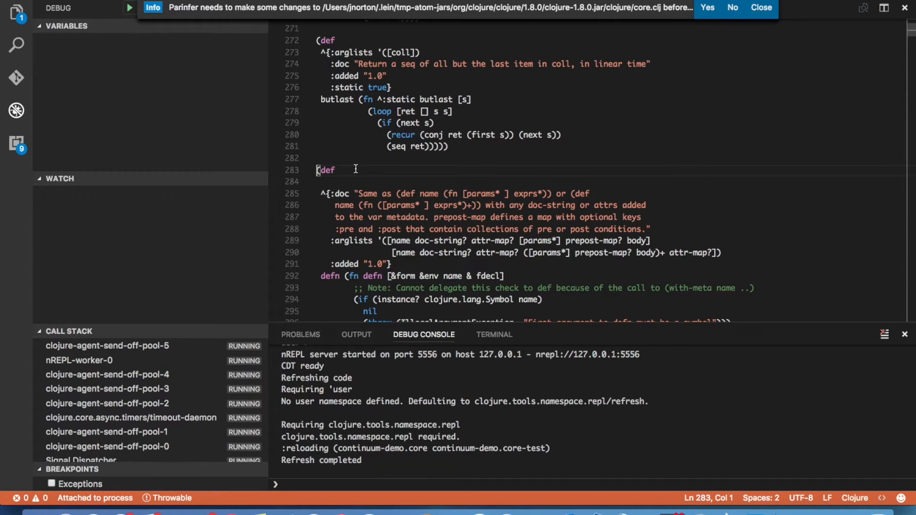
{"action": "scroll", "scroll_direction": "down", "scroll_amount": 3}
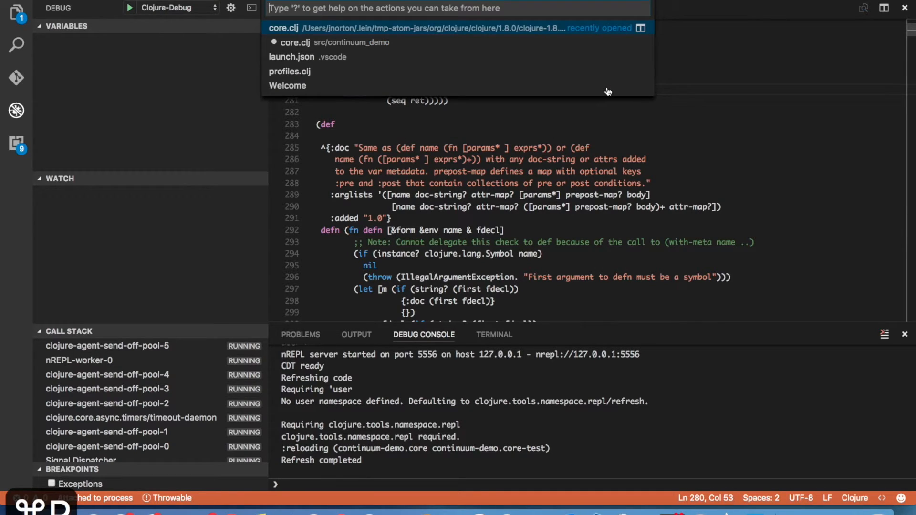
{"action": "left_click", "coordinate": [283, 28]}
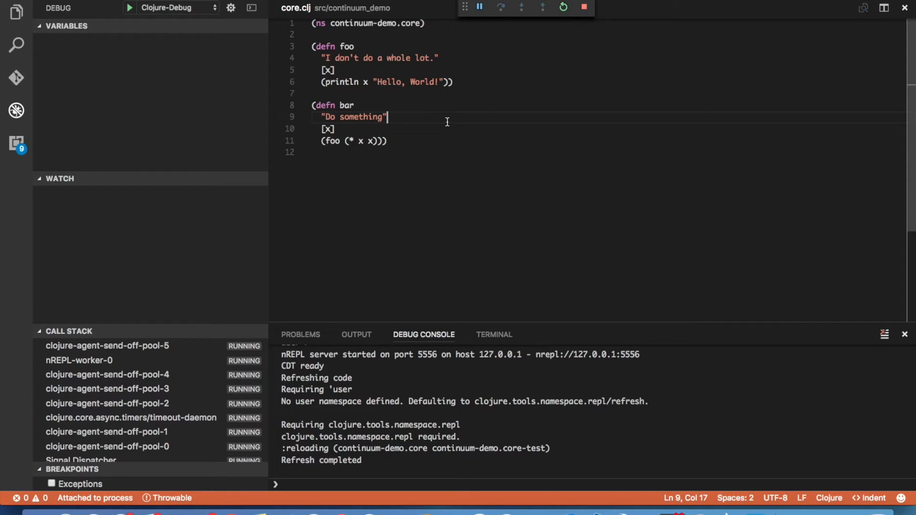
Step: Run Clojure: Run All Tests, which reports 1 test with 1 failure and 0 errors
{"action": "key", "text": "cmd+shift+p"}
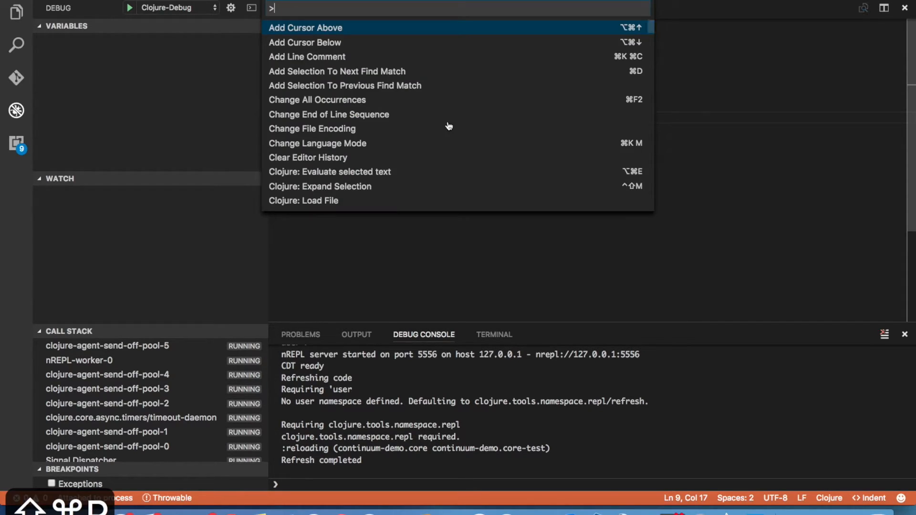
{"action": "type", "text": "test"}
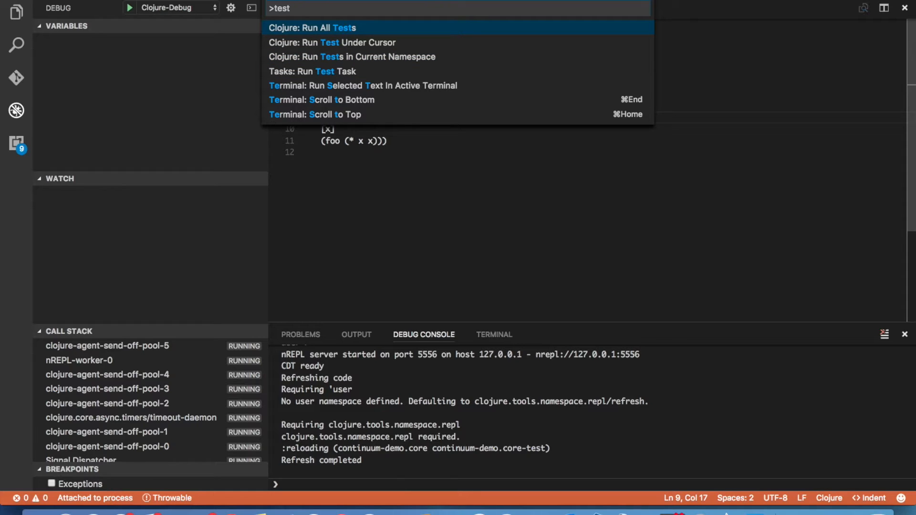
{"action": "left_click", "coordinate": [312, 27]}
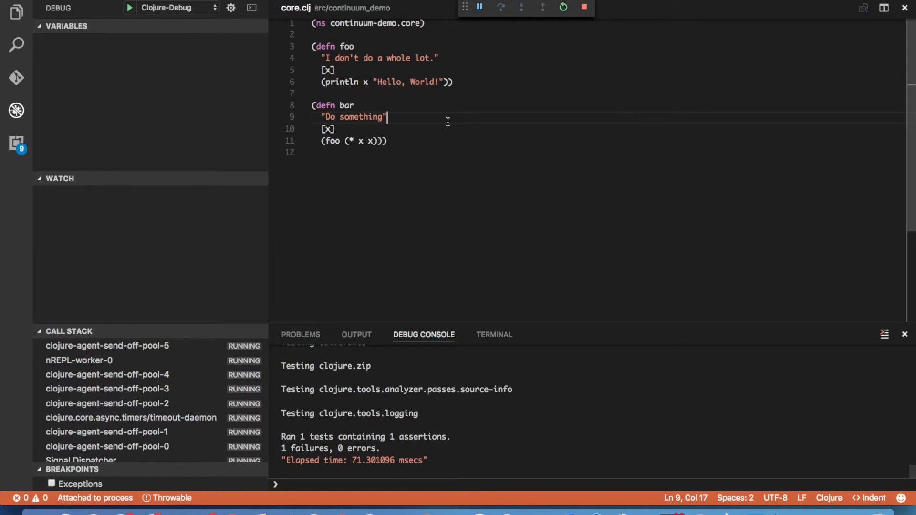
{"action": "mouse_move", "coordinate": [487, 182]}
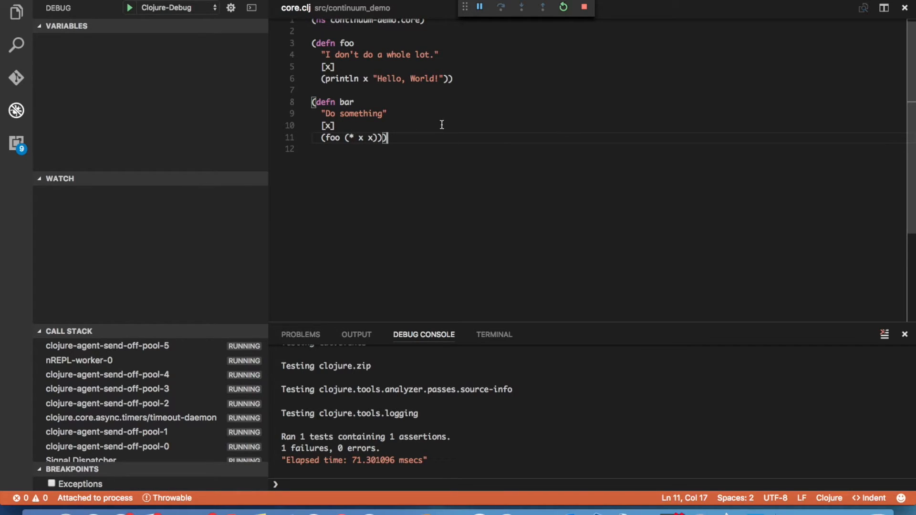
{"action": "mouse_move", "coordinate": [433, 130]}
{"action": "type", "text": "("}
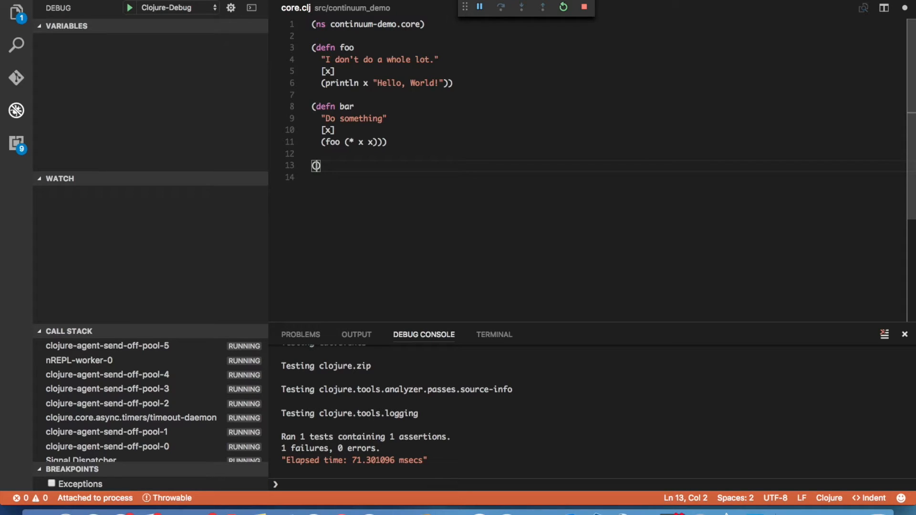
Step: Add a (comment (bar 4)) block below bar in core.clj
{"action": "type", "text": "comment"}
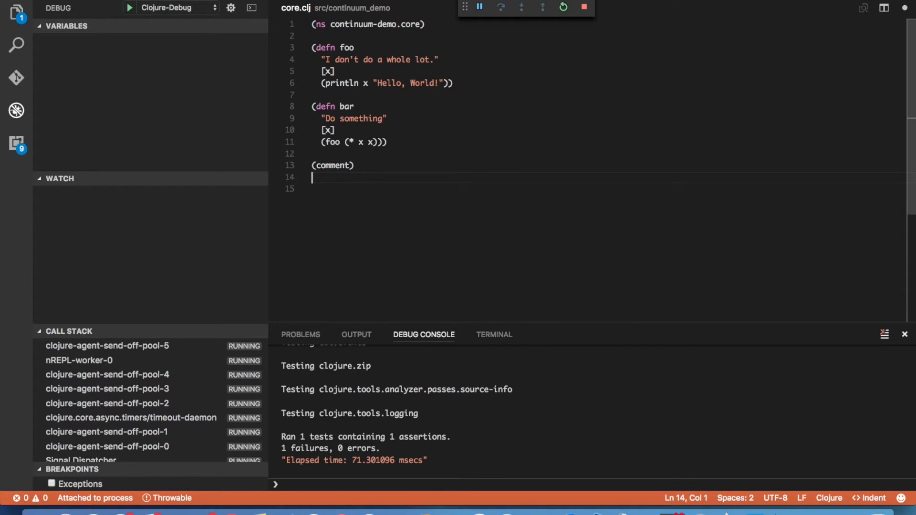
{"action": "type", "text": "())"}
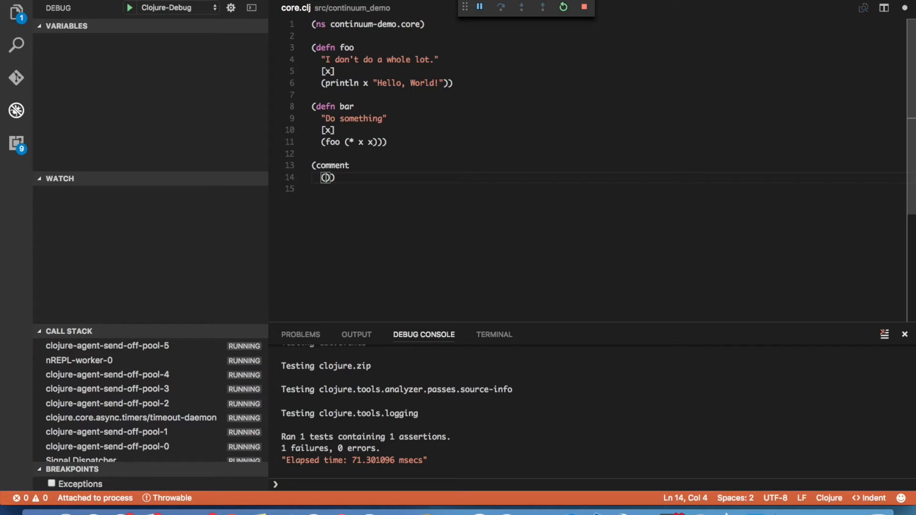
{"action": "type", "text": "bar 4"}
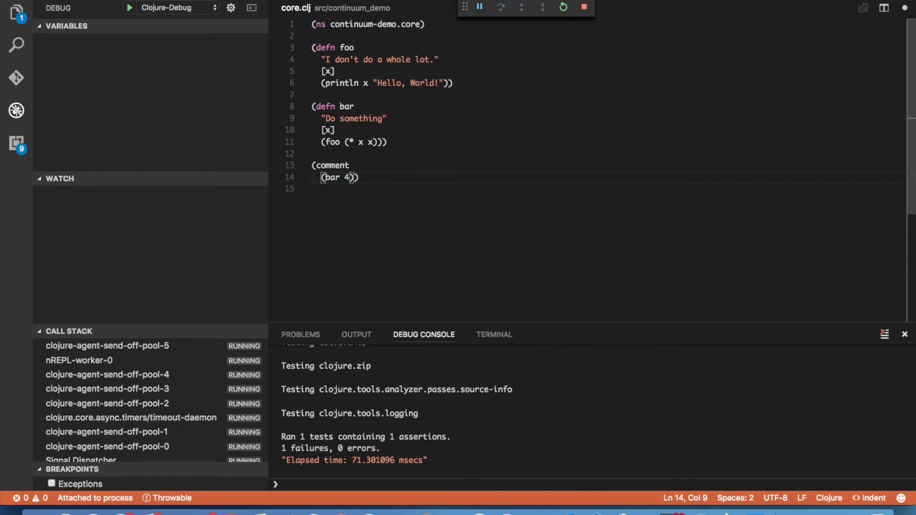
Step: Reload the project code with Clojure: Refresh Code, evaluate (bar 4), and clear the console
{"action": "key", "text": "cmd+shift+p"}
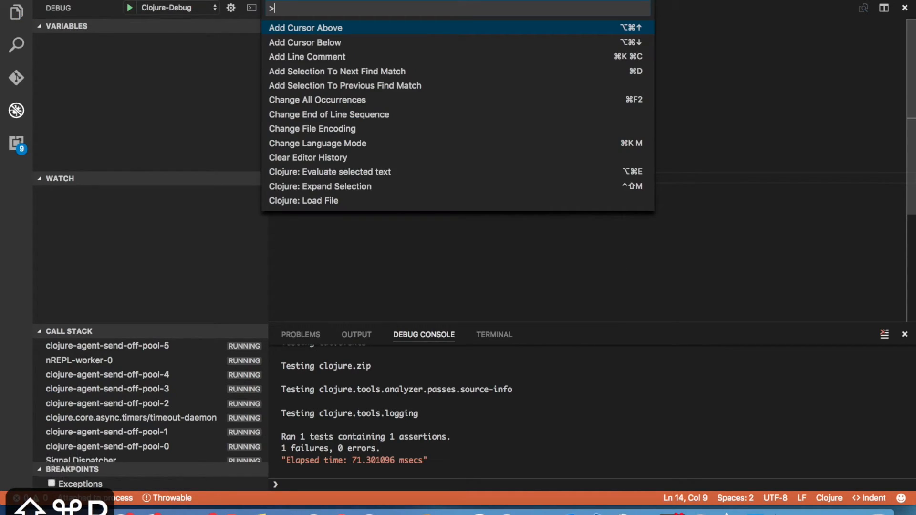
{"action": "type", "text": "ref"}
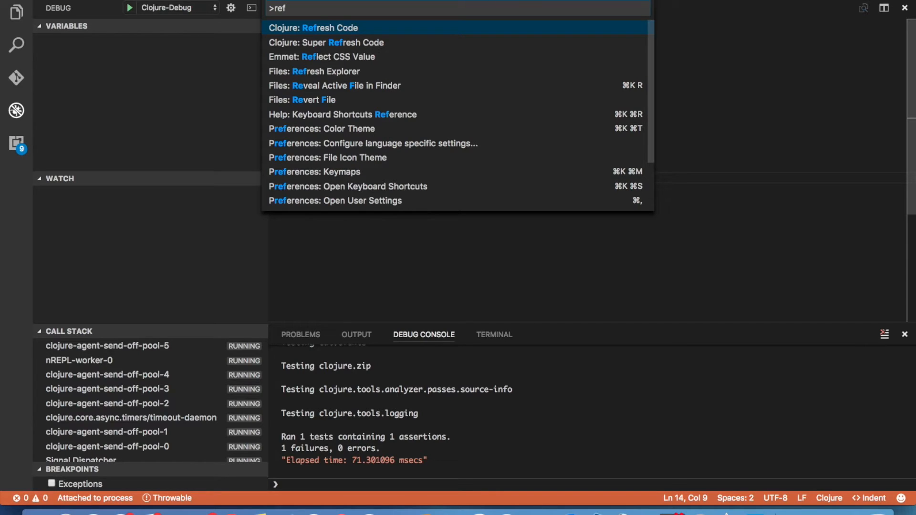
{"action": "left_click", "coordinate": [313, 28]}
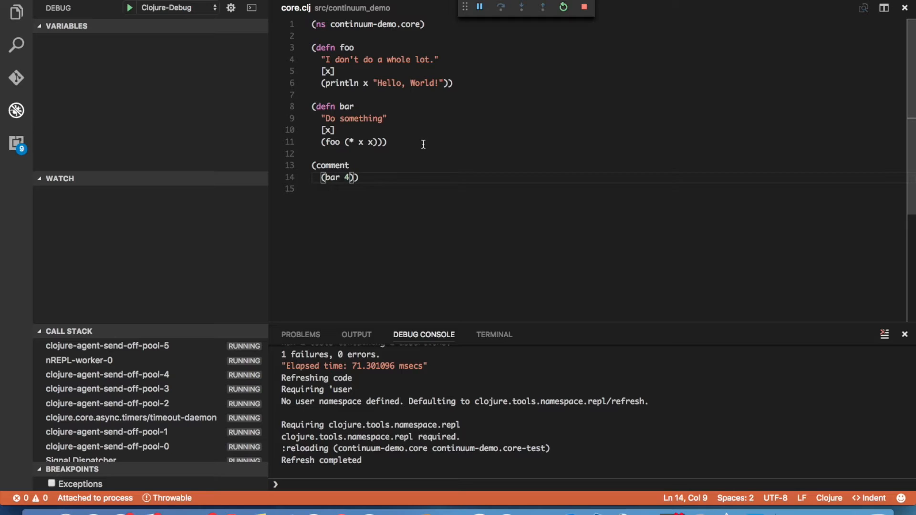
{"action": "mouse_move", "coordinate": [414, 173]}
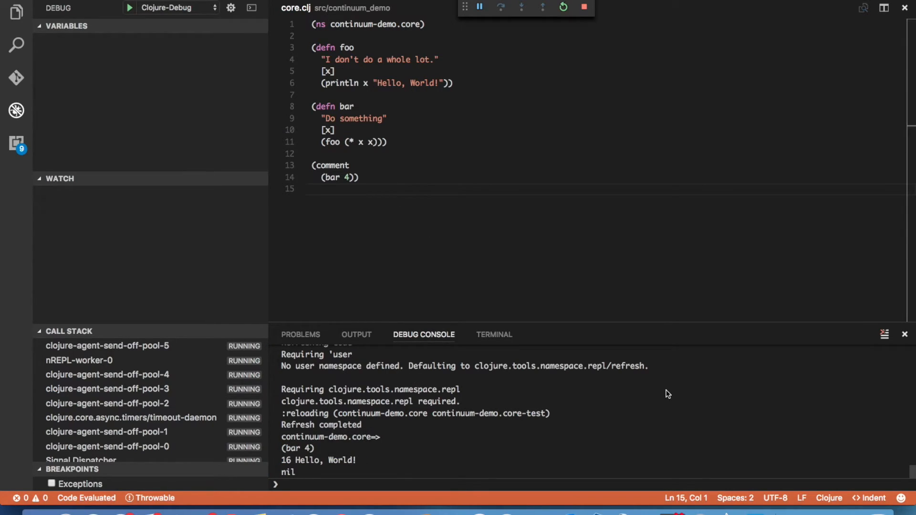
{"action": "left_click", "coordinate": [884, 334]}
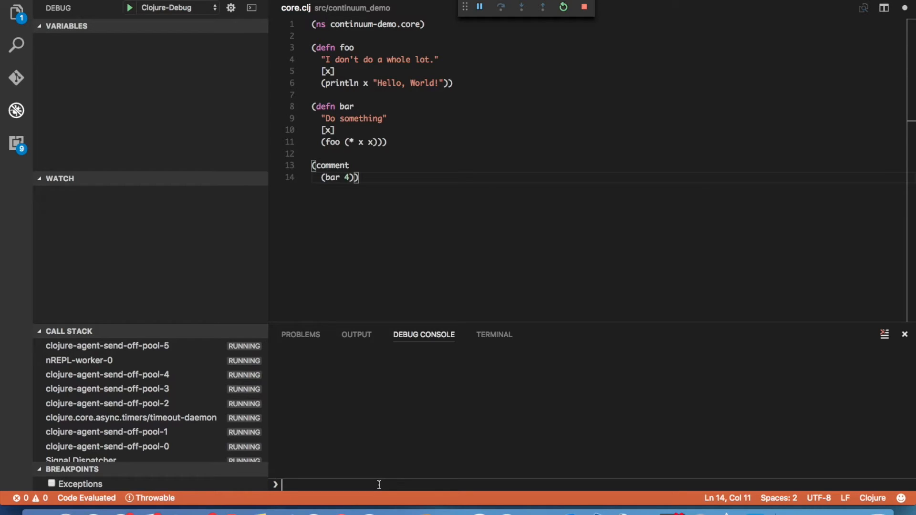
Step: Evaluate (+ 1 2) in the debug console (3), then (bar 4), which fails to resolve
{"action": "type", "text": "()"}
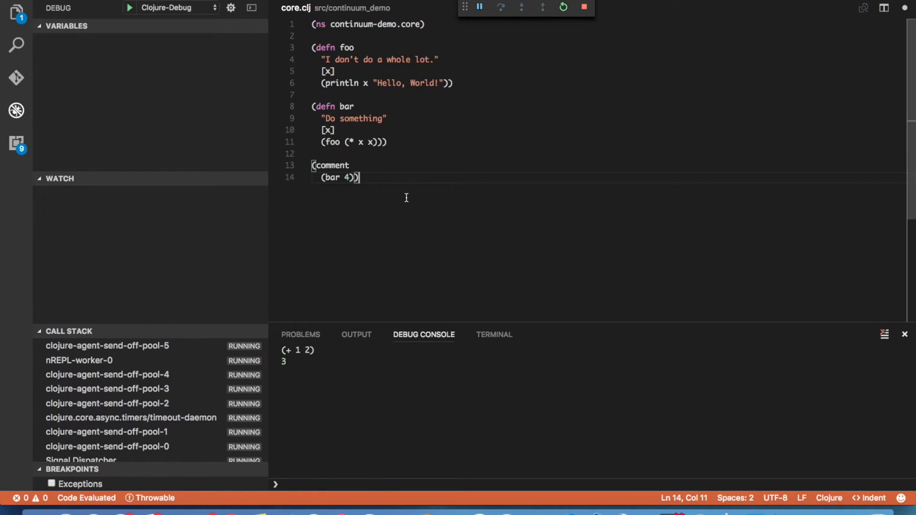
{"action": "double_click", "coordinate": [332, 165]}
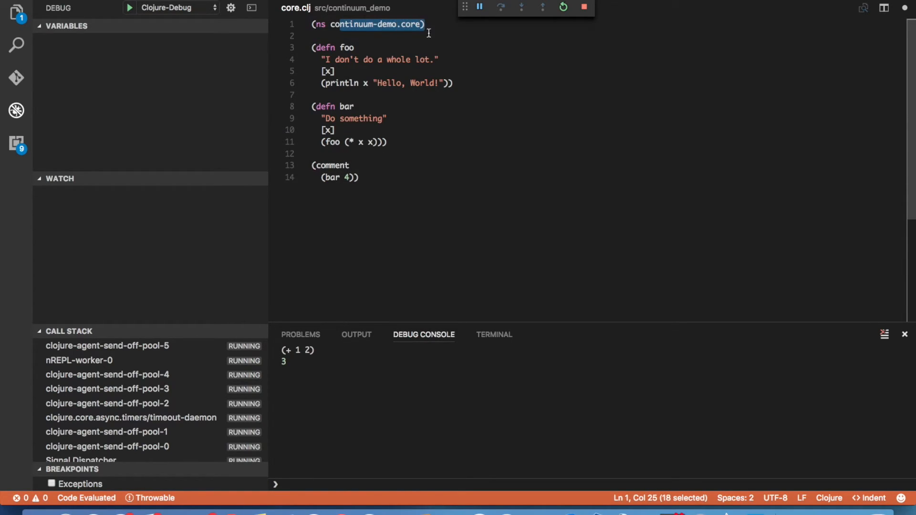
{"action": "left_click", "coordinate": [349, 165]}
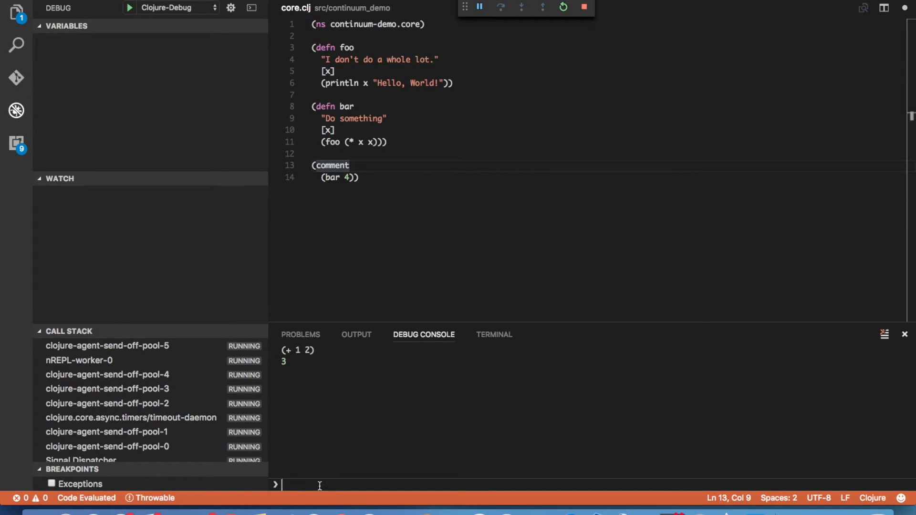
{"action": "type", "text": "(bar 4)"}
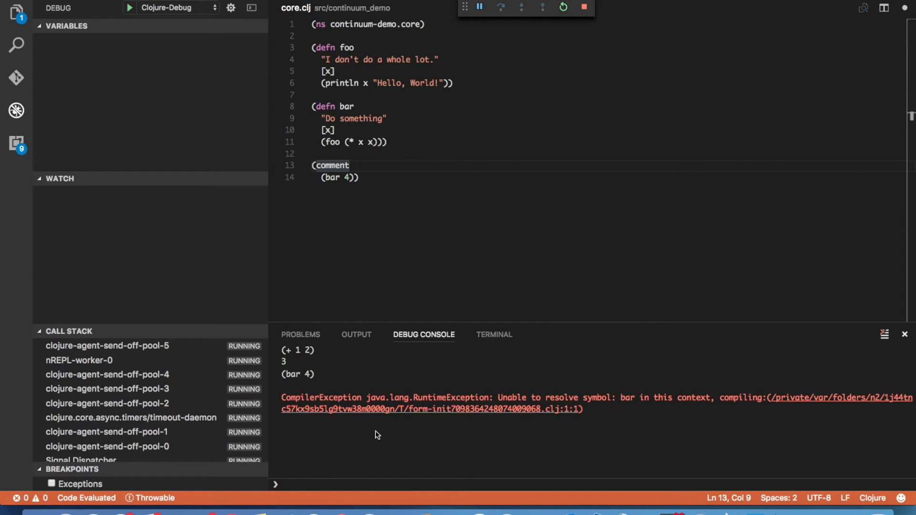
{"action": "mouse_move", "coordinate": [505, 438]}
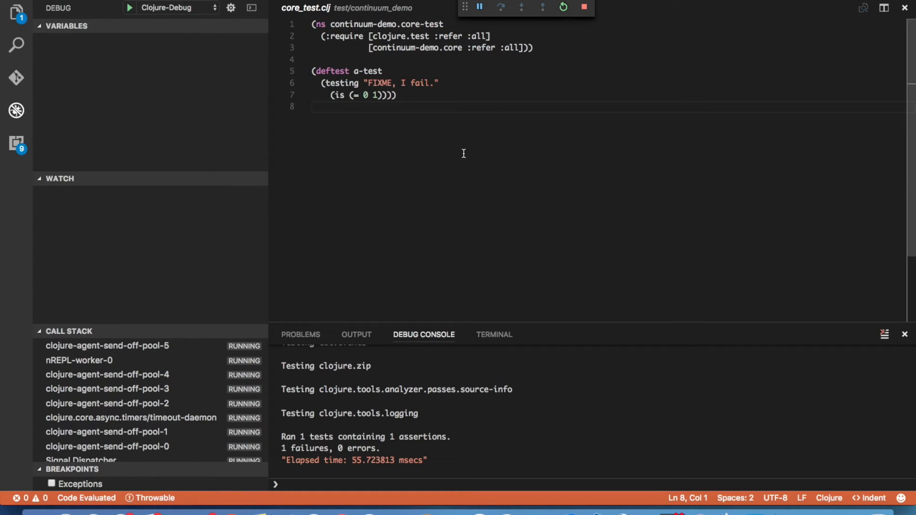
{"action": "mouse_move", "coordinate": [430, 115]}
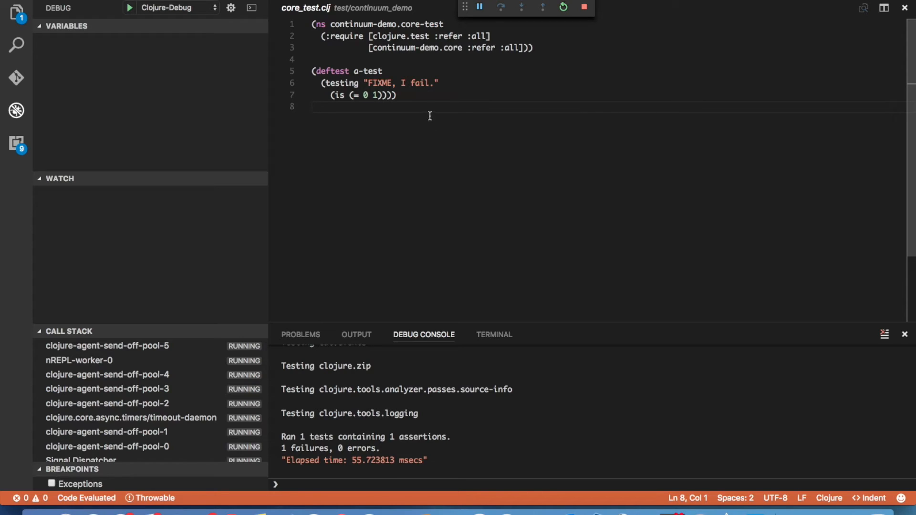
{"action": "mouse_move", "coordinate": [384, 110]}
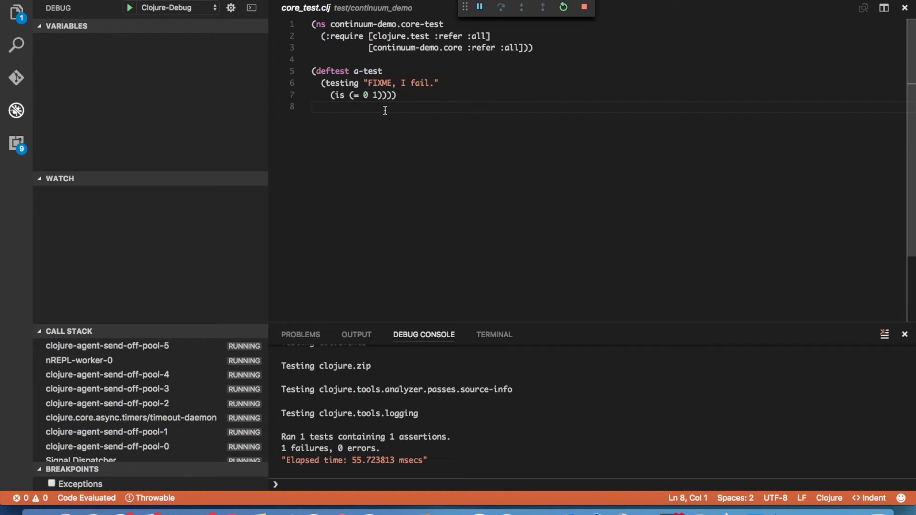
{"action": "mouse_move", "coordinate": [361, 104]}
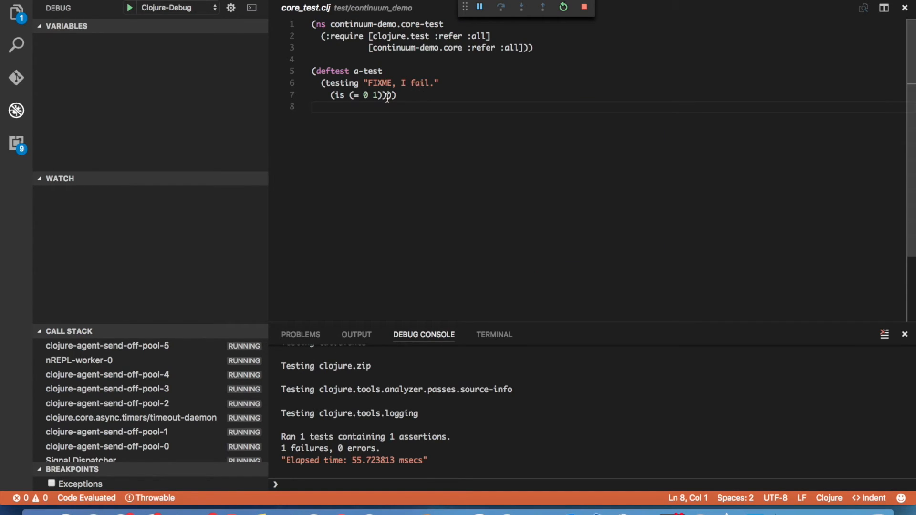
{"action": "mouse_move", "coordinate": [357, 95]}
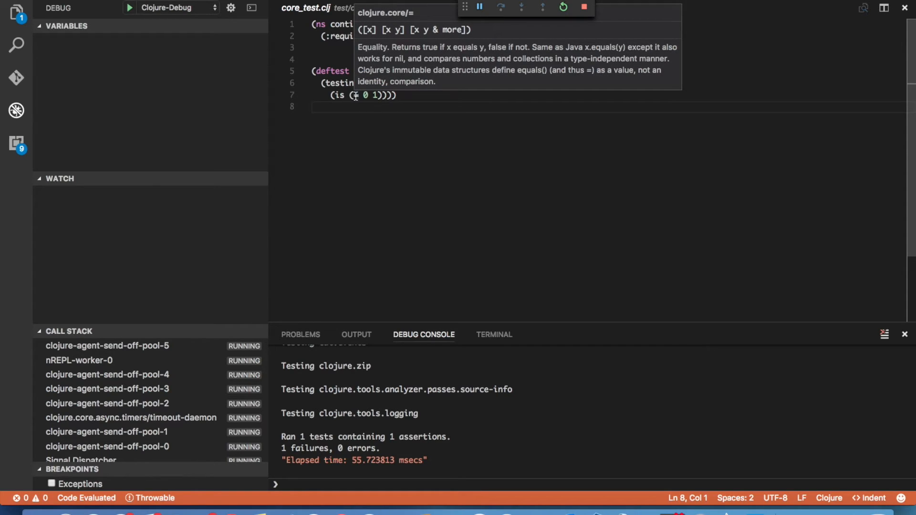
{"action": "mouse_move", "coordinate": [412, 127]}
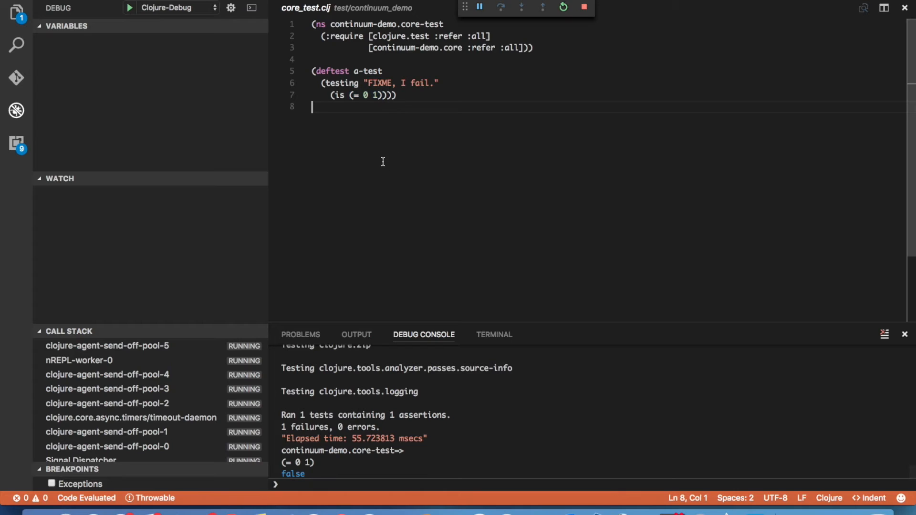
Step: Replace the test description 'FIXME, I fail.' with 'I work.' in core_test.clj
{"action": "left_click", "coordinate": [367, 95]}
{"action": "type", "text": "1"}
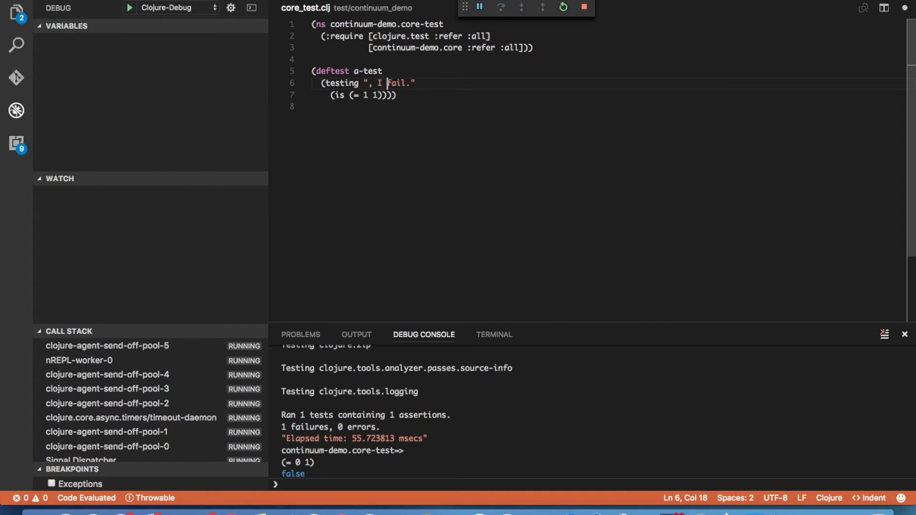
{"action": "key", "text": "Backspace"}
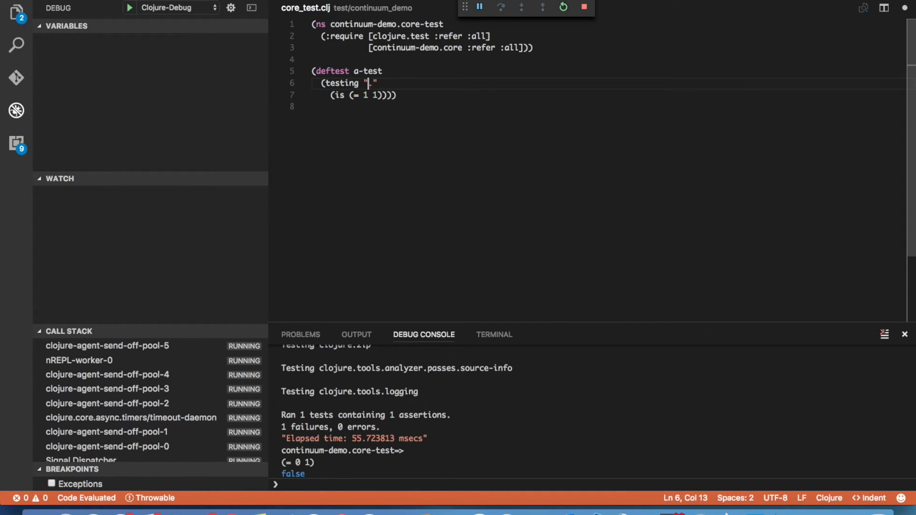
{"action": "type", "text": "I work."}
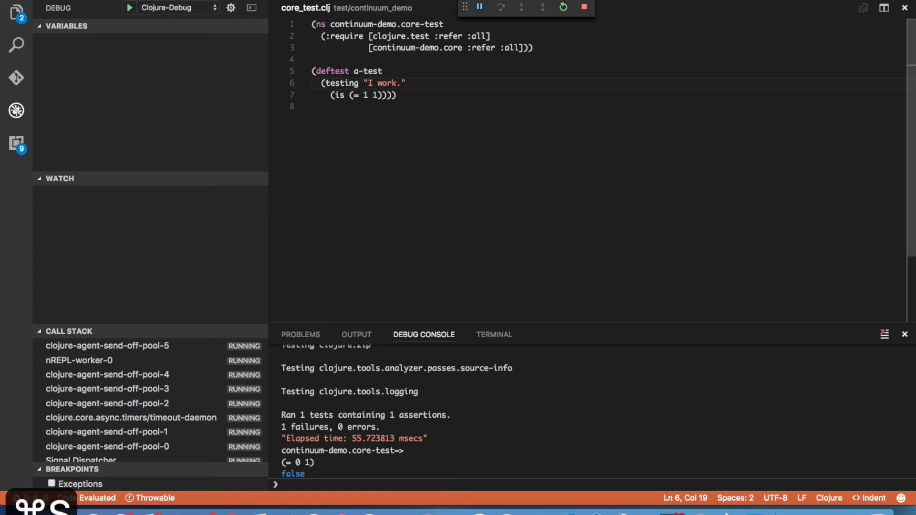
{"action": "left_click", "coordinate": [397, 95]}
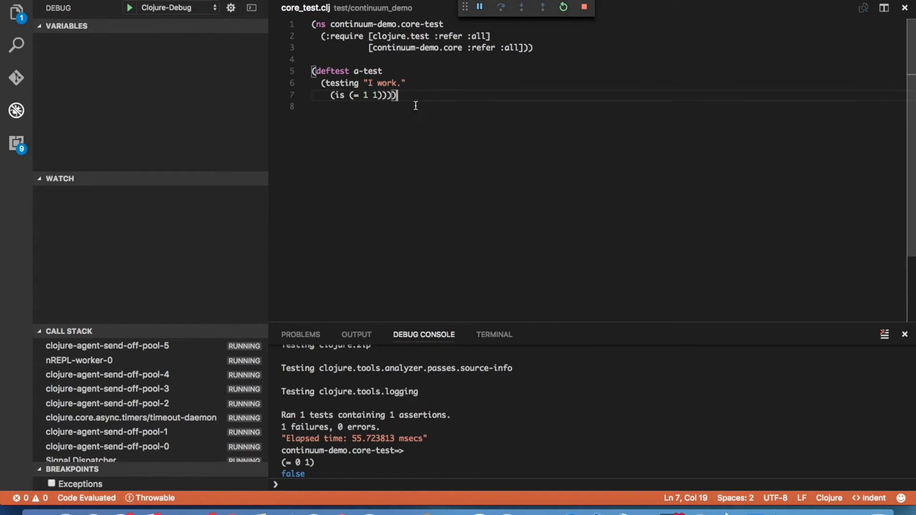
{"action": "mouse_move", "coordinate": [333, 71]}
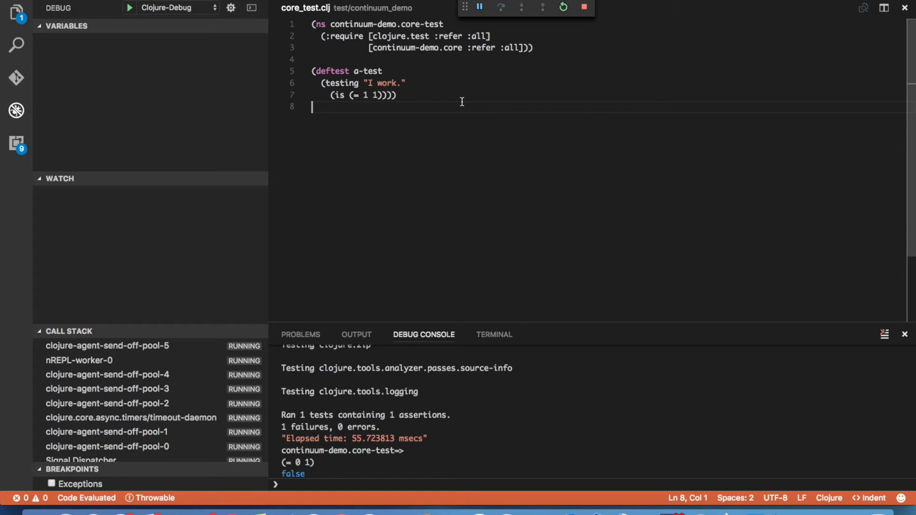
Step: Rerun Clojure: Run All Tests, now reporting 0 failures and 0 errors
{"action": "key", "text": "cmd+shift+p"}
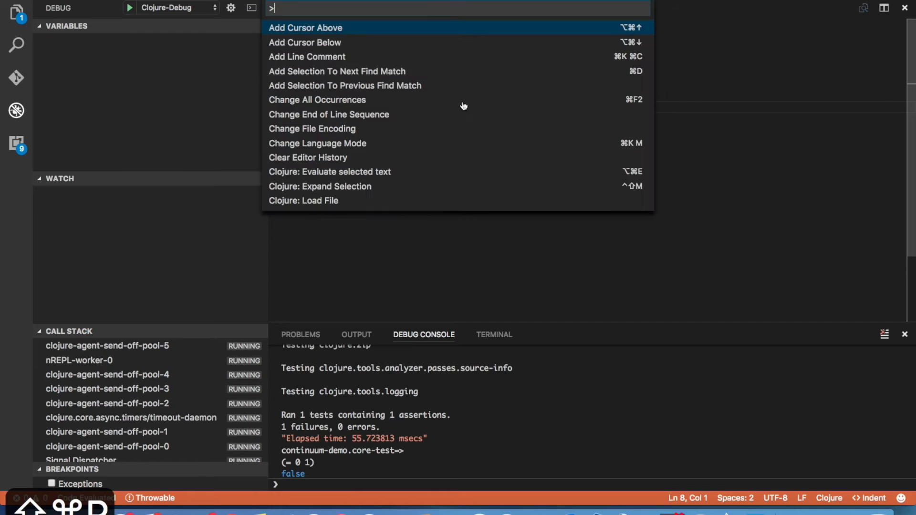
{"action": "type", "text": "test"}
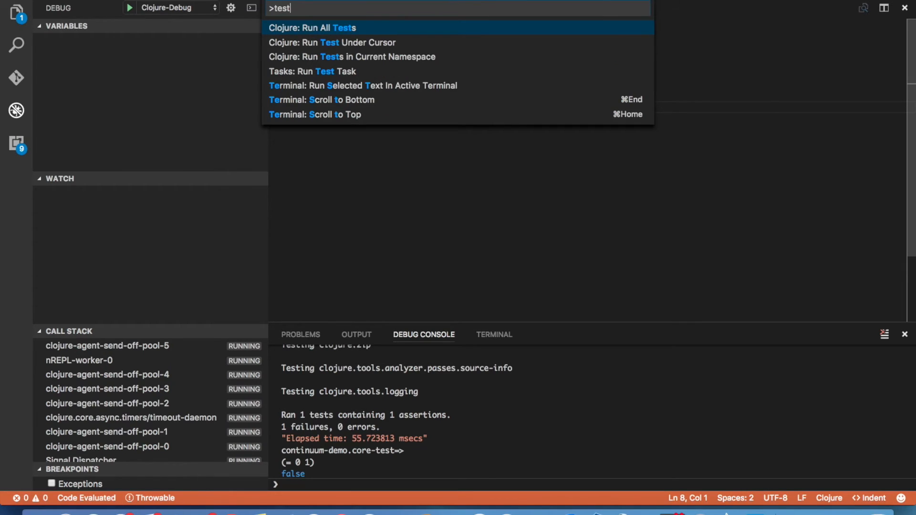
{"action": "left_click", "coordinate": [312, 27]}
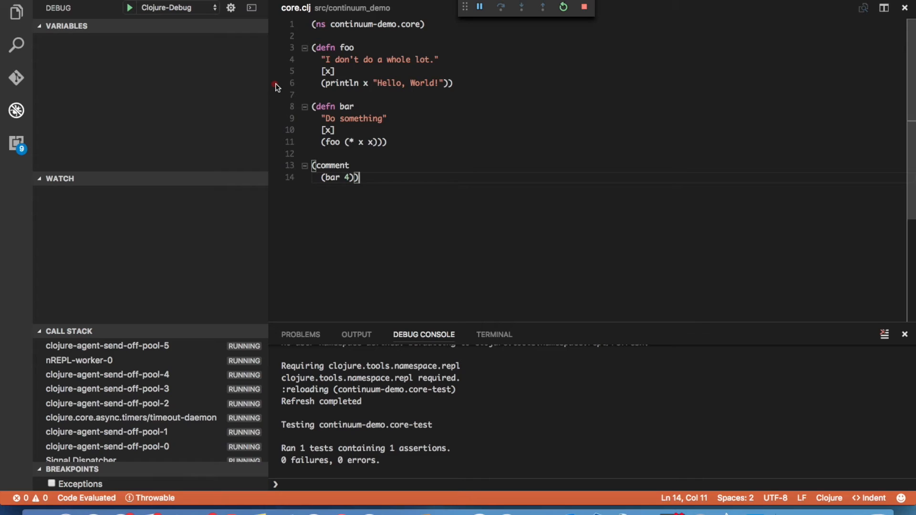
Step: Break on foo's println line, reveal argument x = 16, and evaluate (* x x) as 256
{"action": "left_click", "coordinate": [275, 84]}
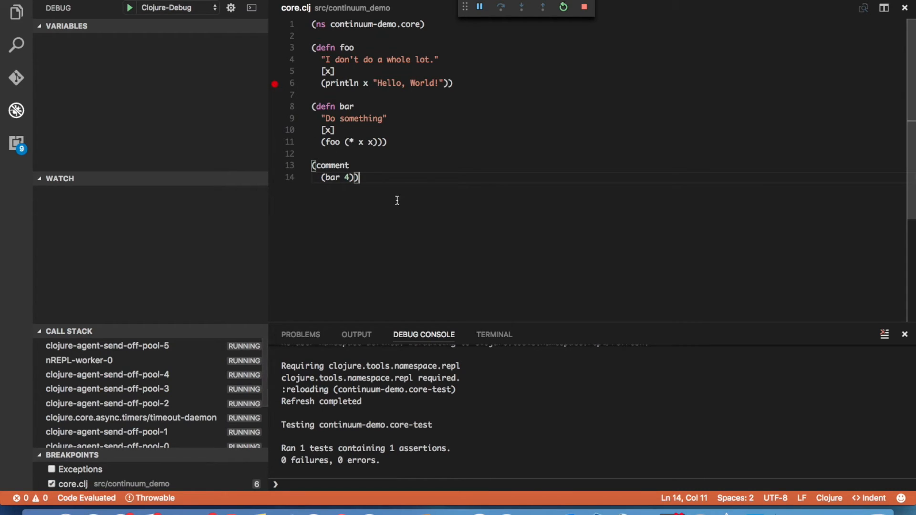
{"action": "mouse_move", "coordinate": [391, 265]}
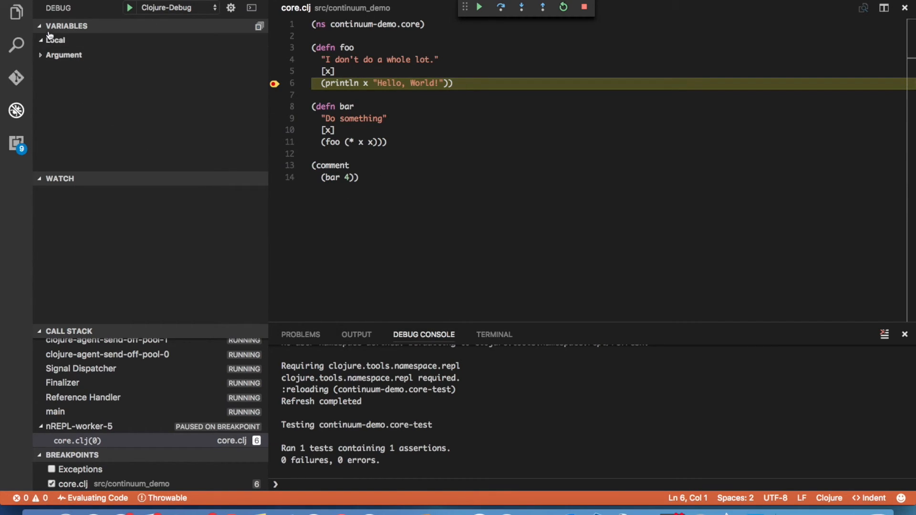
{"action": "left_click", "coordinate": [63, 54]}
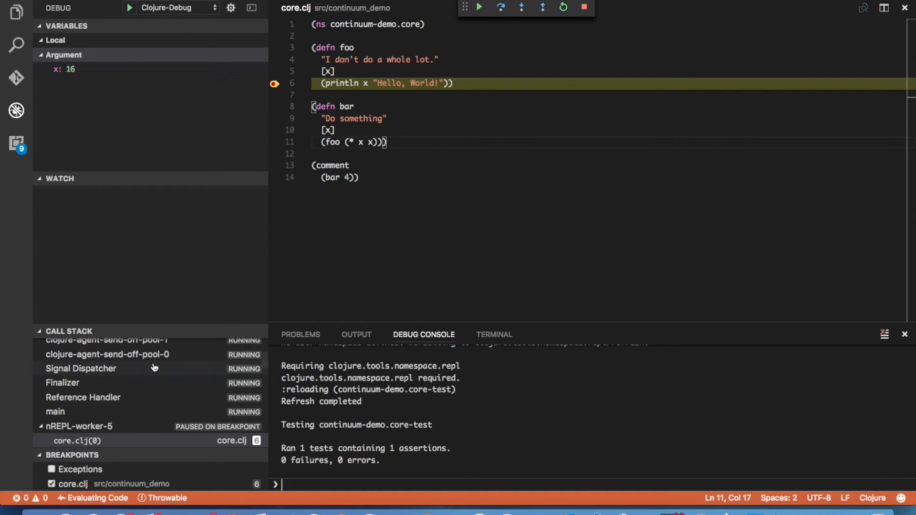
{"action": "mouse_move", "coordinate": [103, 451]}
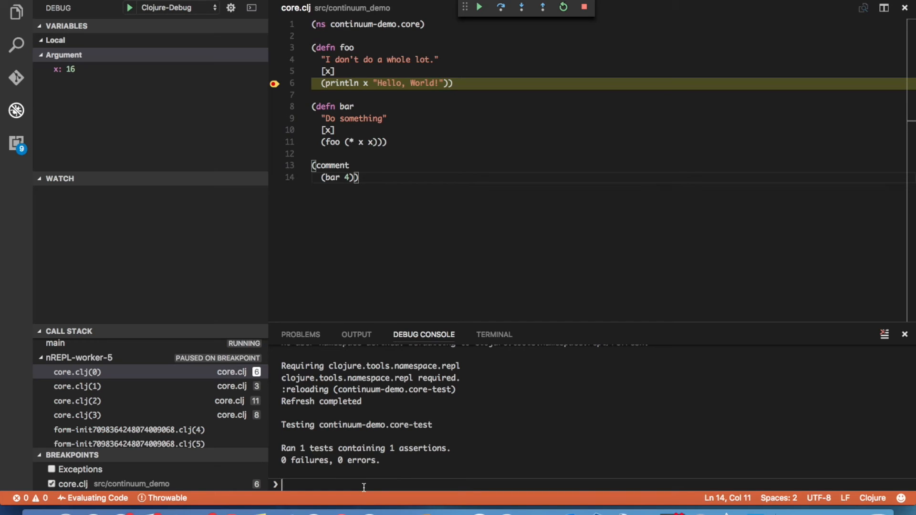
{"action": "type", "text": "(*"}
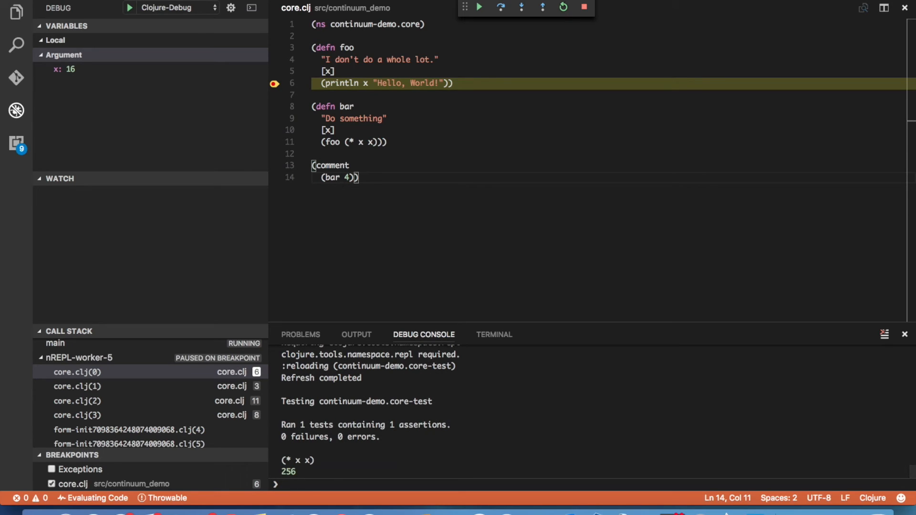
{"action": "mouse_move", "coordinate": [287, 460]}
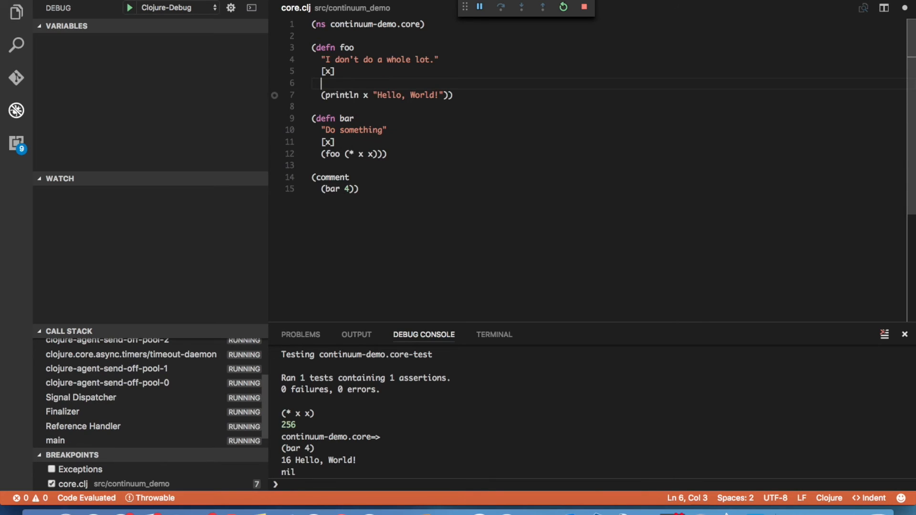
Step: Resume execution, then wrap foo's println in (let [y (* 2 x)] ...) and save
{"action": "type", "text": "(let [y (*"}
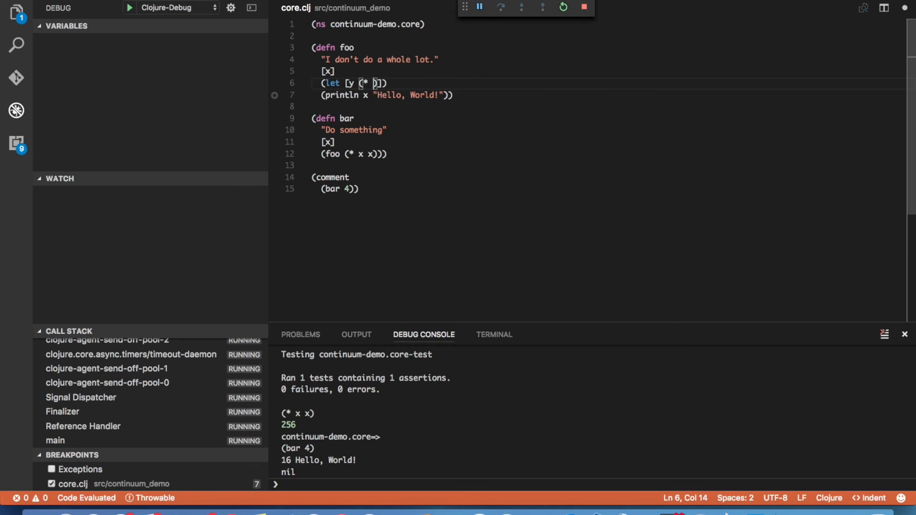
{"action": "type", "text": "2 x"}
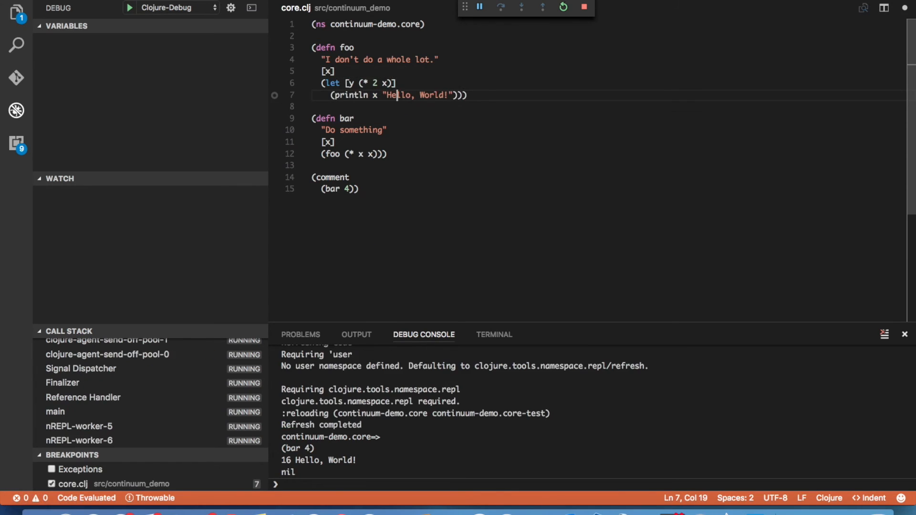
{"action": "double_click", "coordinate": [398, 95]}
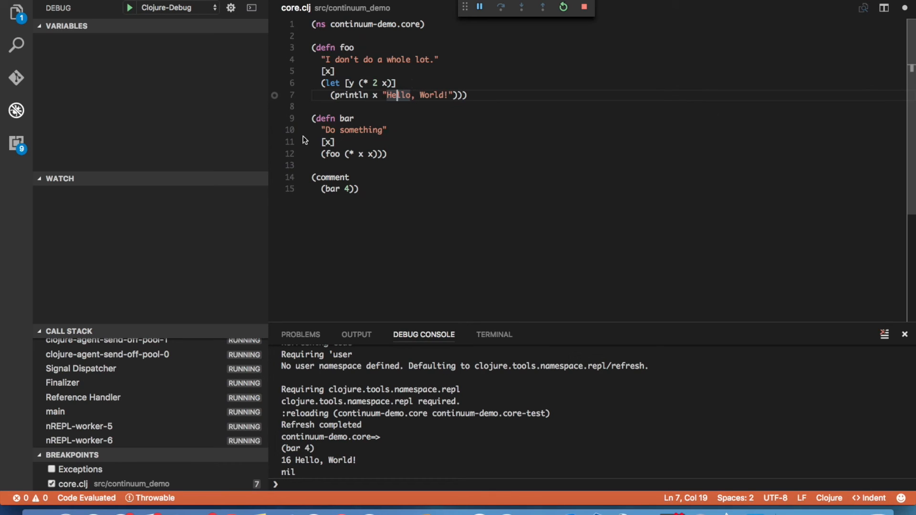
{"action": "mouse_move", "coordinate": [274, 96]}
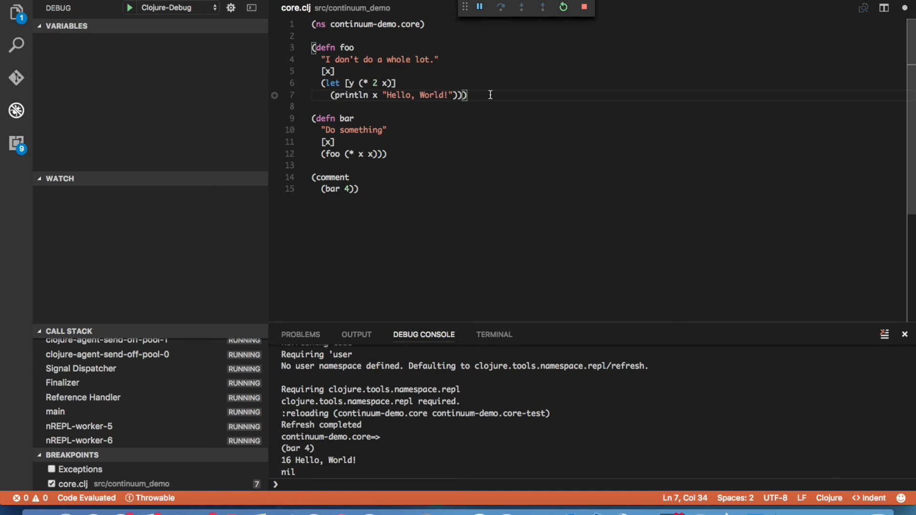
{"action": "mouse_move", "coordinate": [501, 111]}
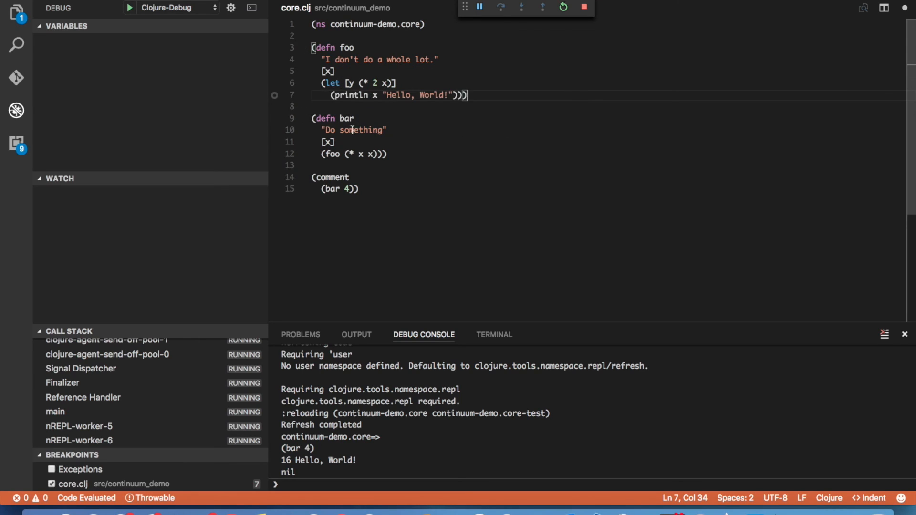
{"action": "left_click", "coordinate": [355, 118]}
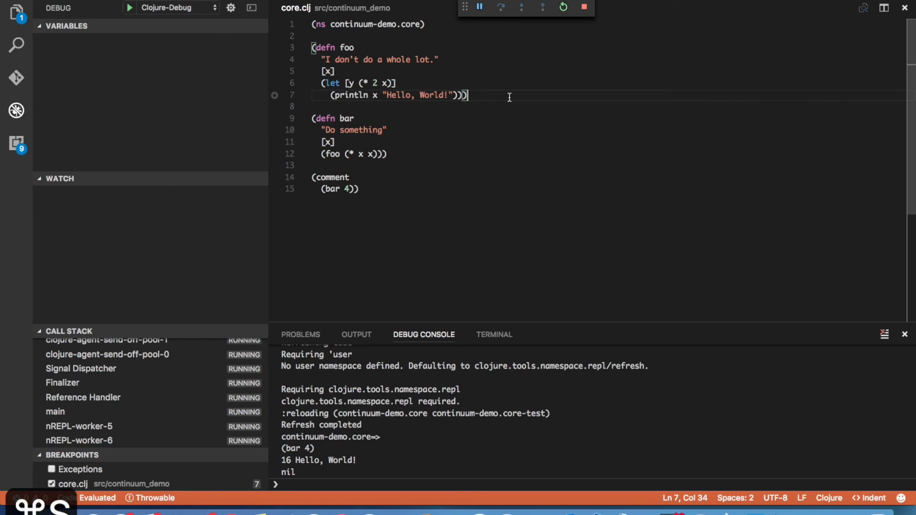
Step: Refresh the code, inspect y = 32 and x = 16 at the breakpoint, then continue
{"action": "type", "text": "re"}
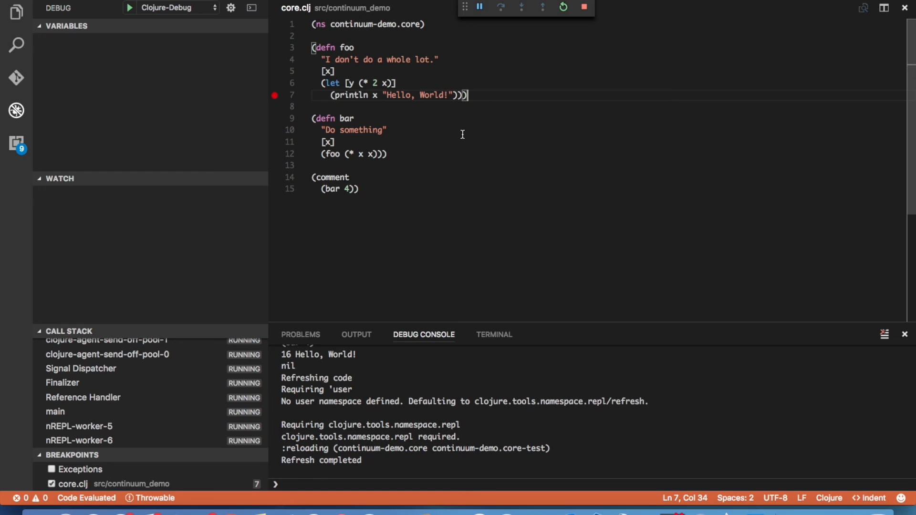
{"action": "mouse_move", "coordinate": [396, 132]}
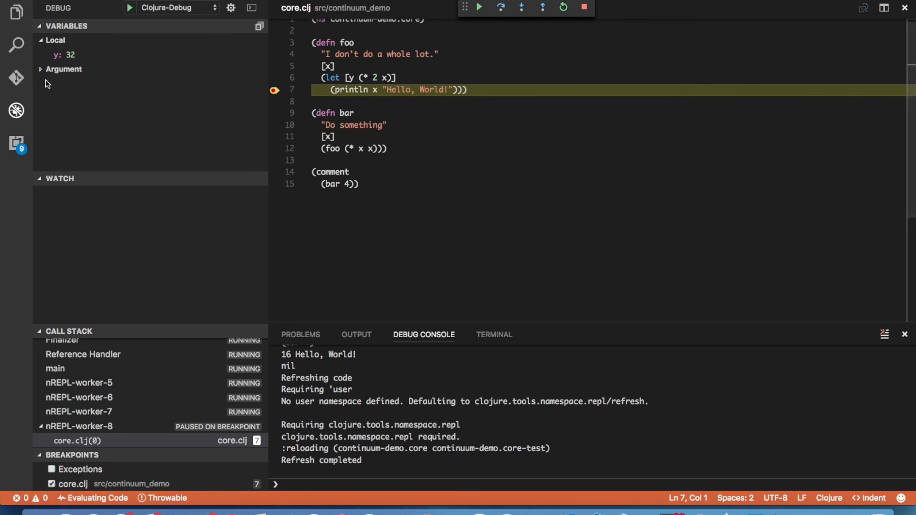
{"action": "left_click", "coordinate": [41, 69]}
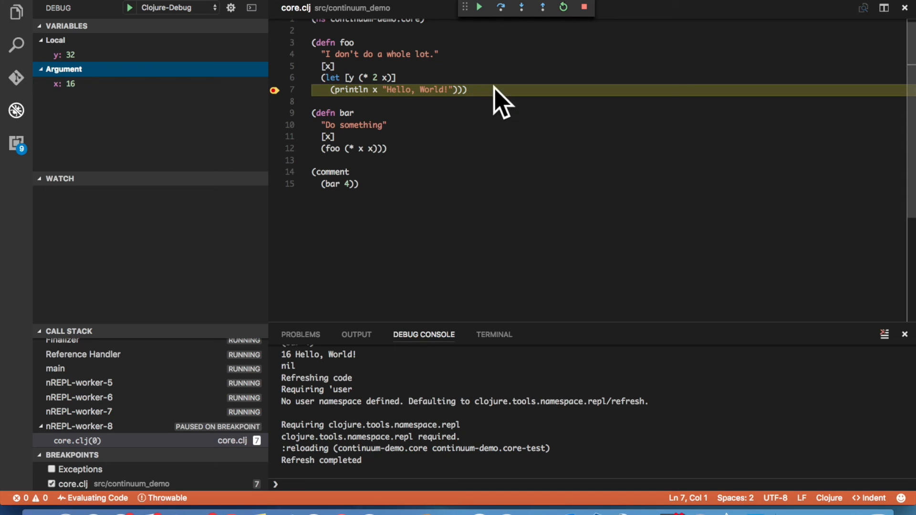
{"action": "left_click", "coordinate": [464, 90]}
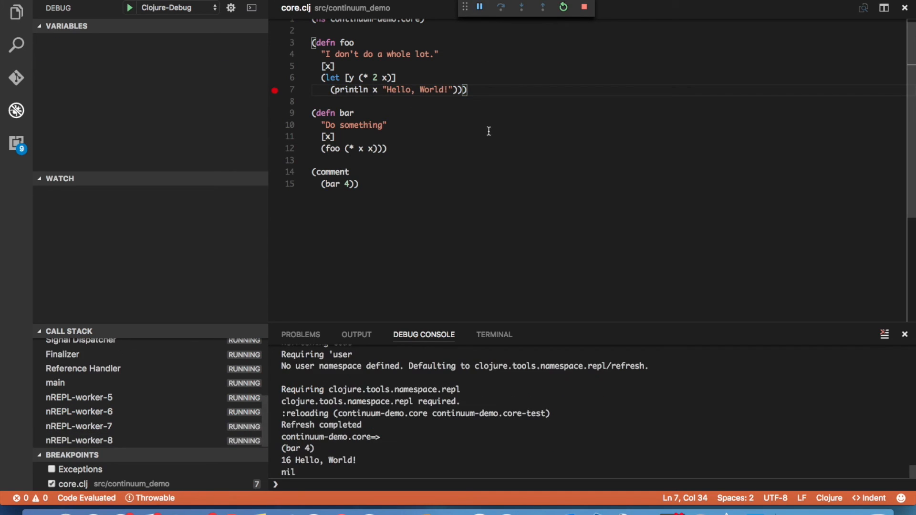
{"action": "mouse_move", "coordinate": [485, 130]}
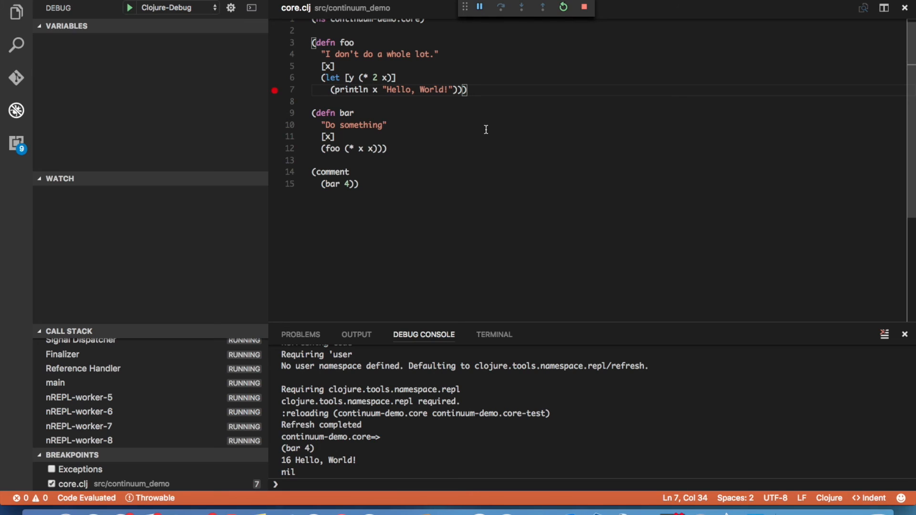
{"action": "mouse_move", "coordinate": [505, 112]}
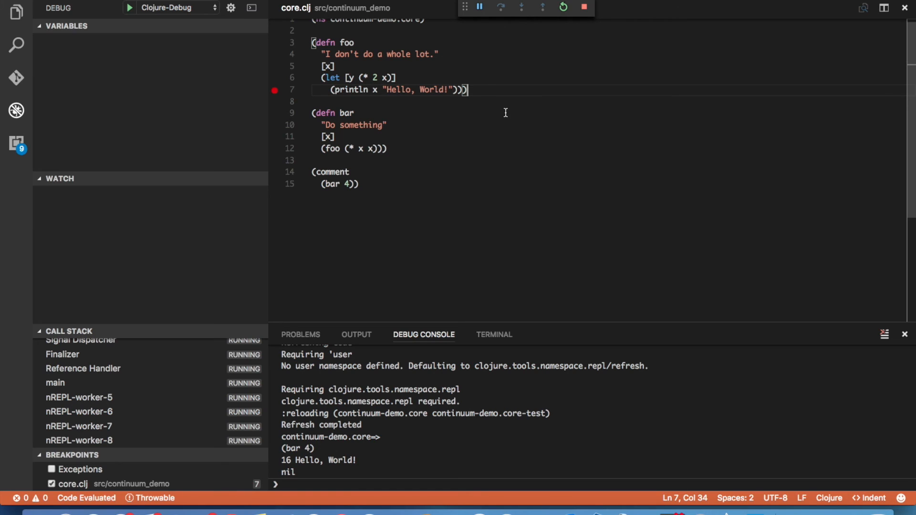